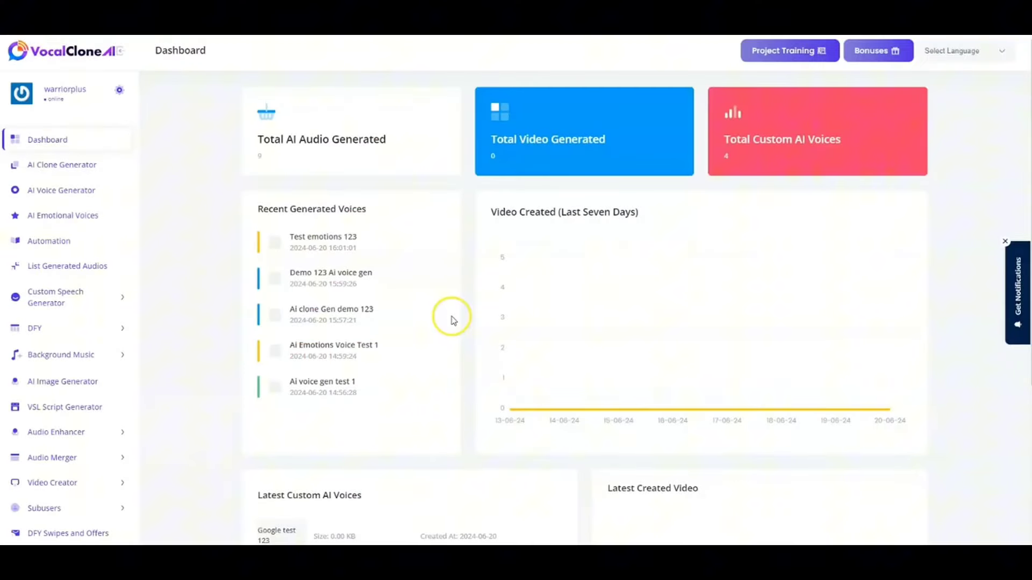
mouse_move(452, 320)
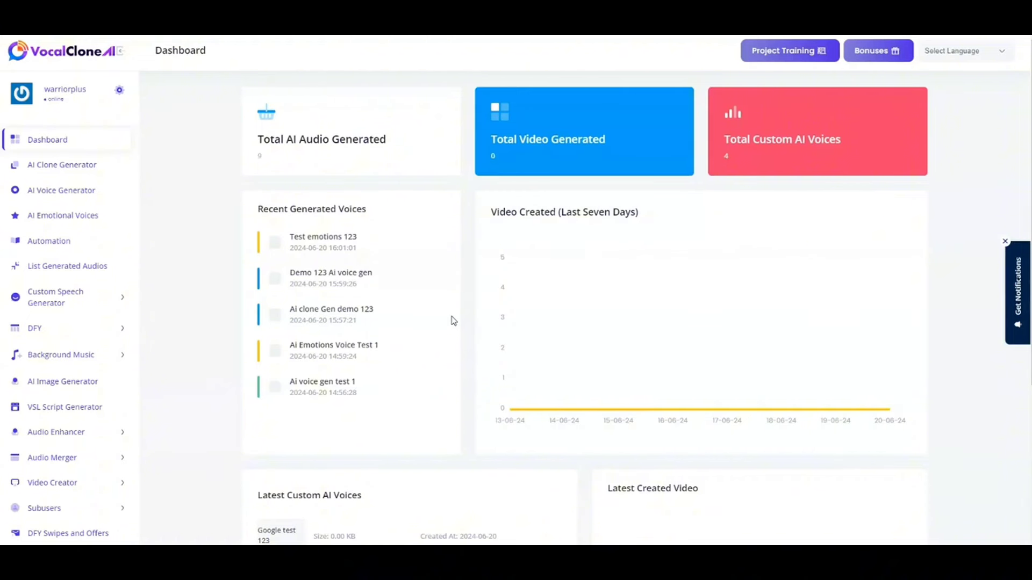
mouse_move(111, 183)
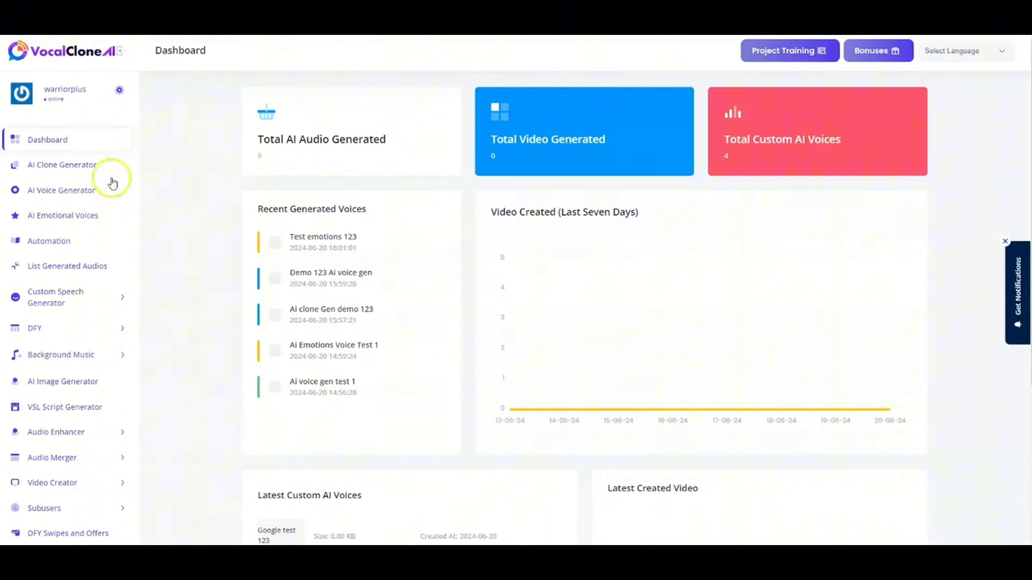
mouse_move(317, 199)
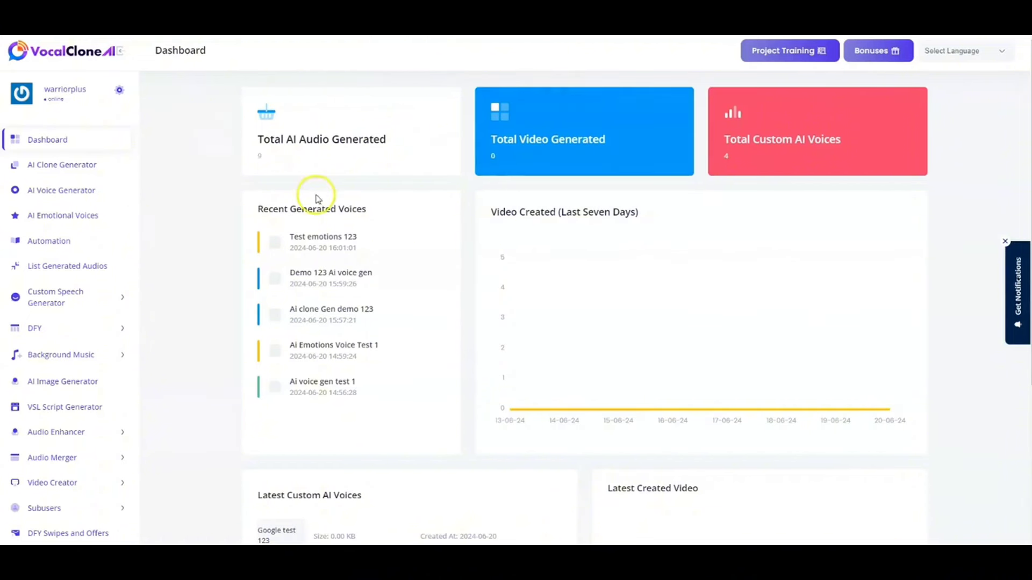
mouse_move(325, 183)
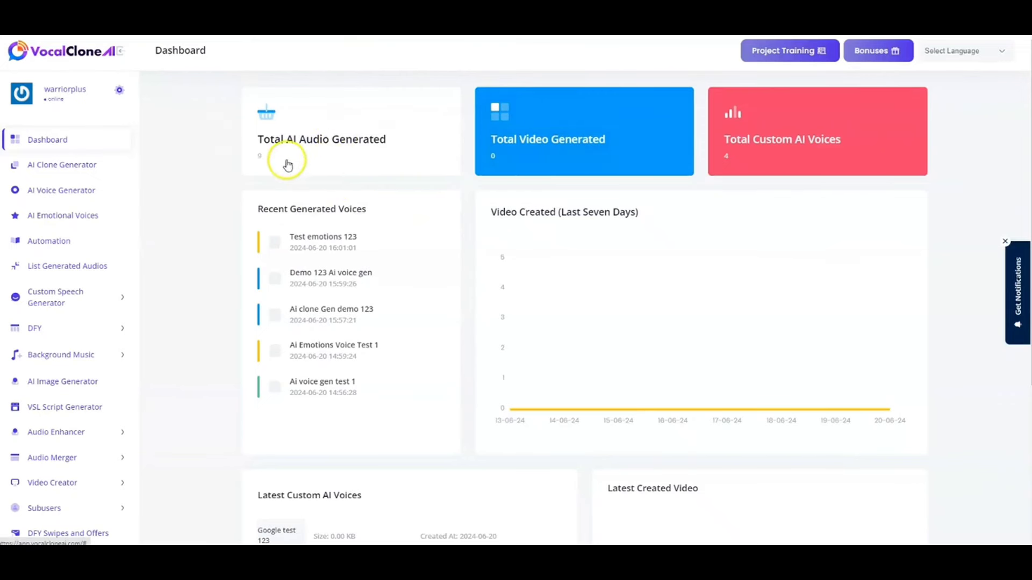
mouse_move(322, 228)
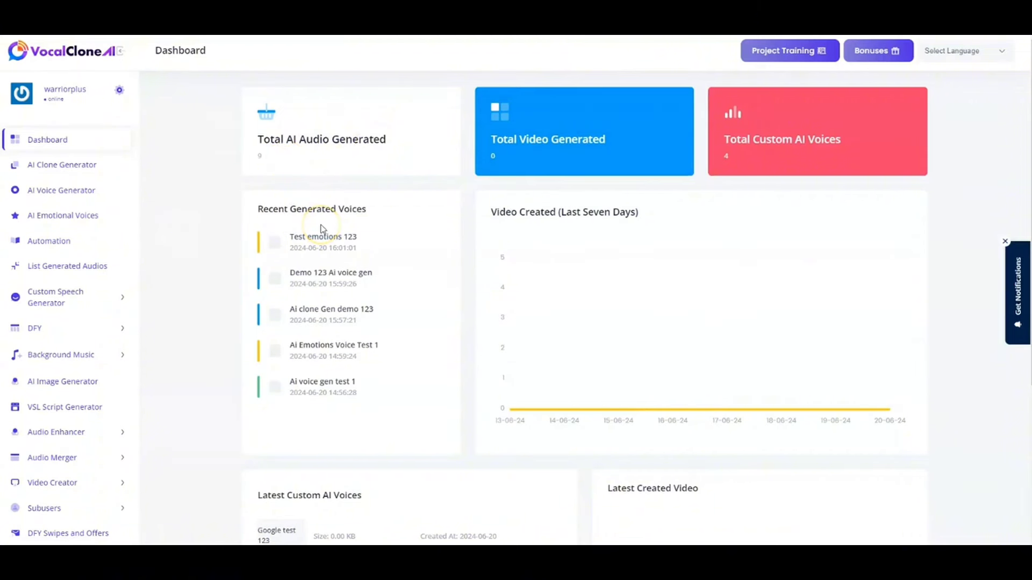
mouse_move(636, 150)
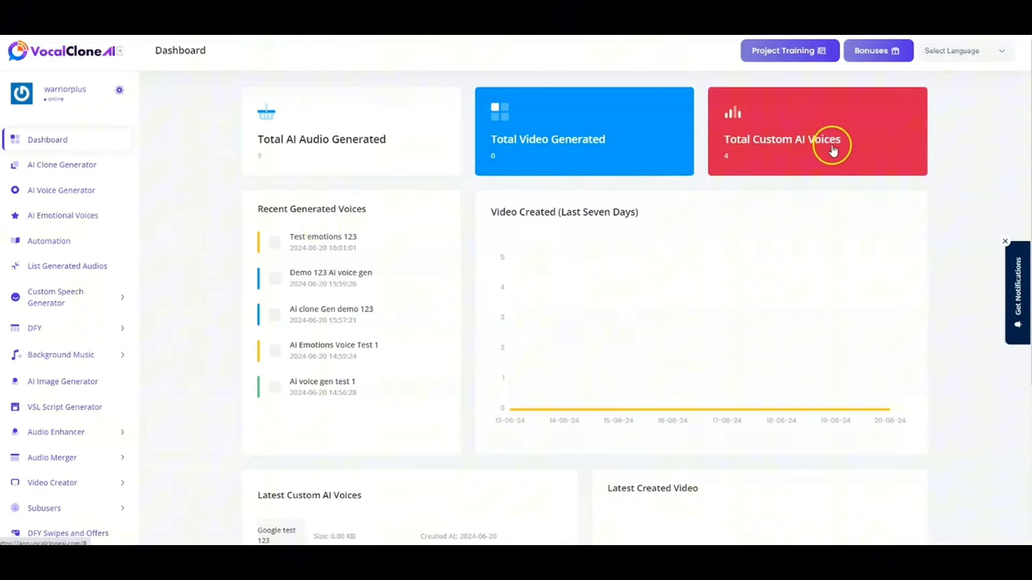
mouse_move(655, 190)
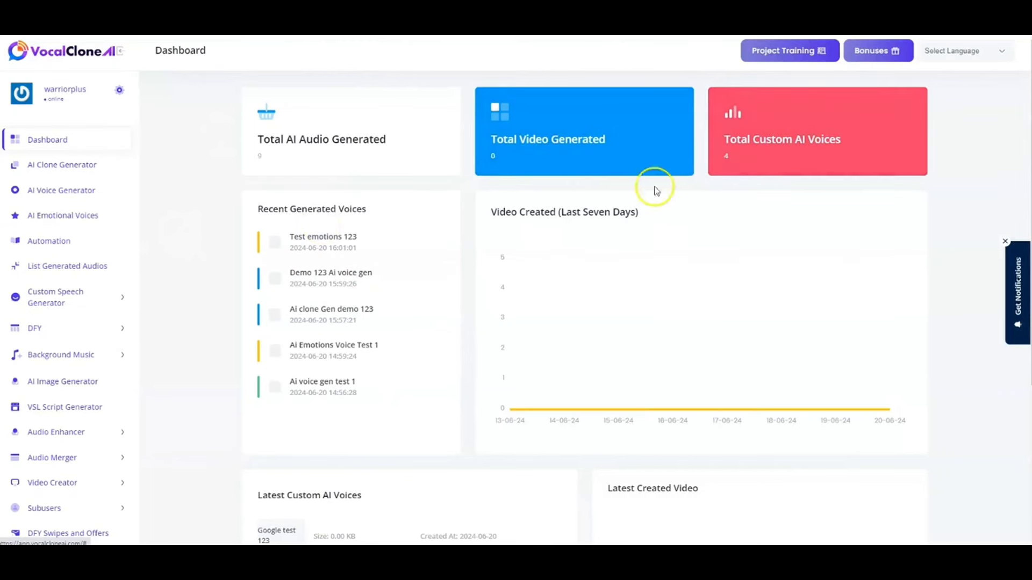
mouse_move(538, 226)
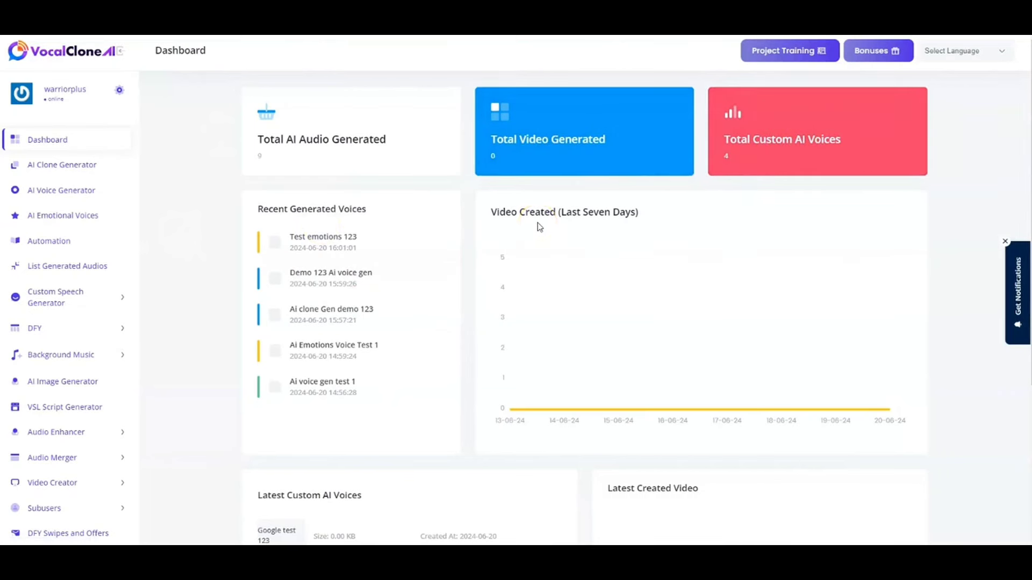
mouse_move(900, 314)
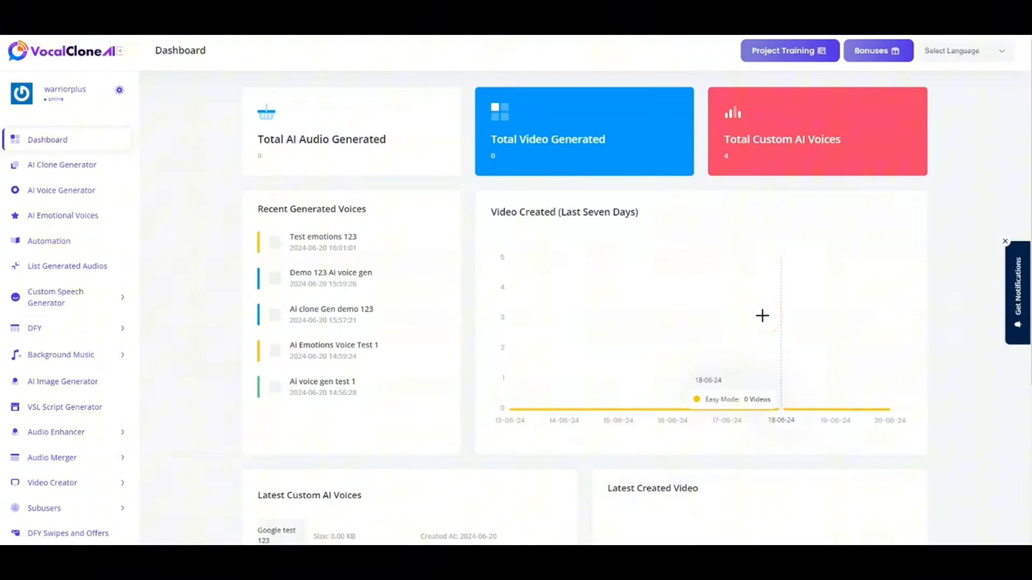
- Scroll the page and close the language menu without changing the language
scroll("down", 3)
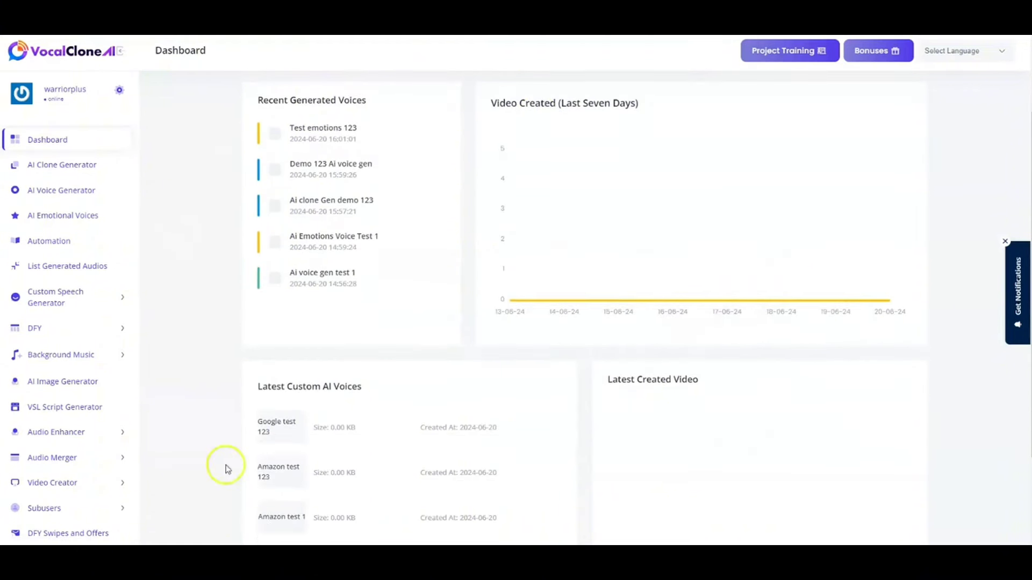
mouse_move(335, 395)
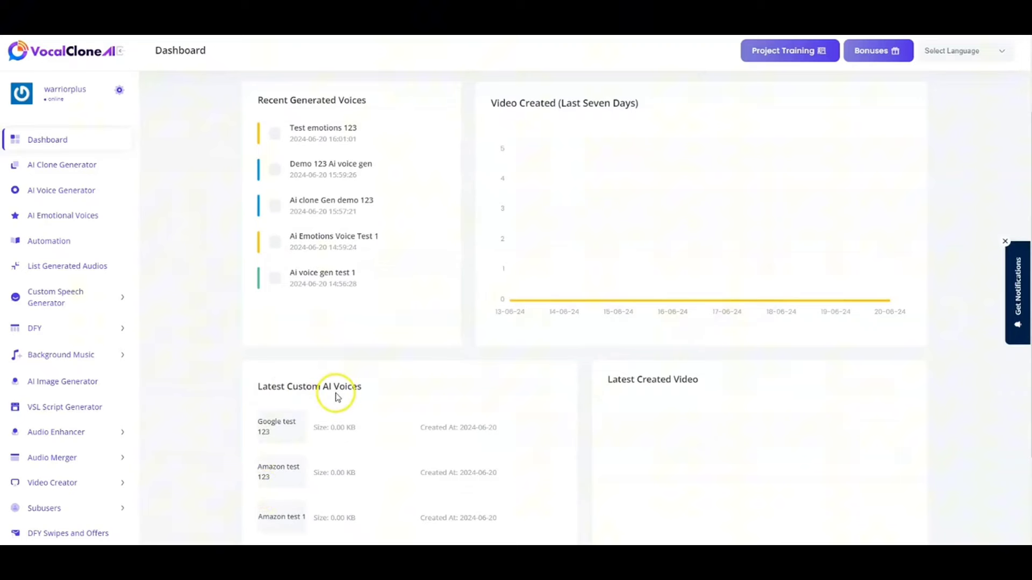
scroll("down", 3)
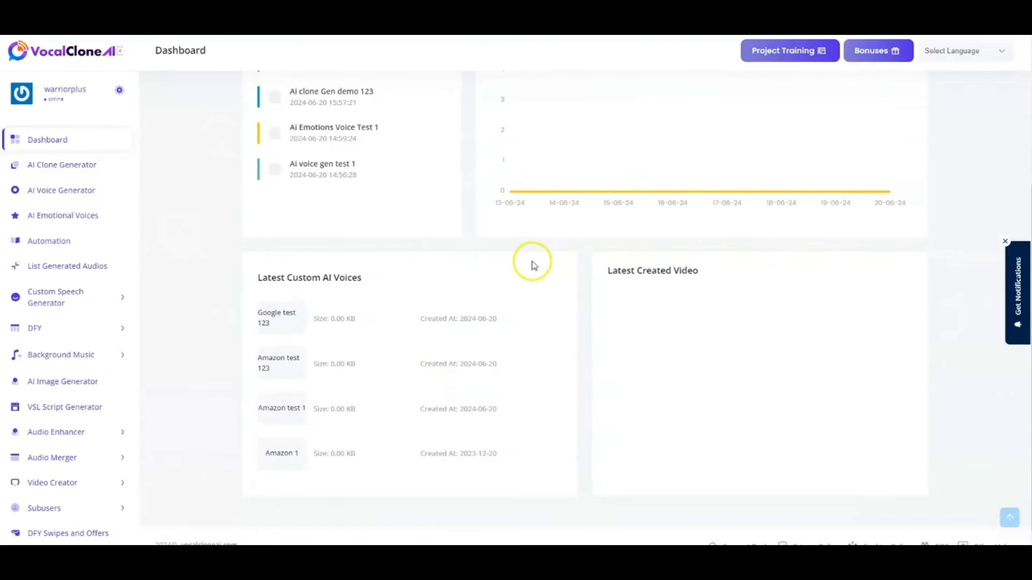
mouse_move(648, 272)
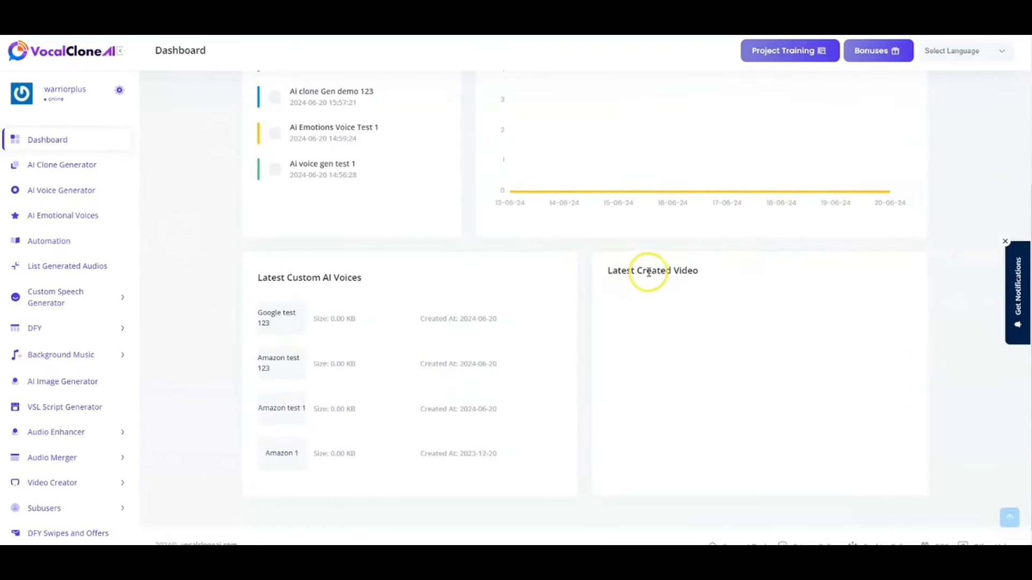
scroll("down", 3)
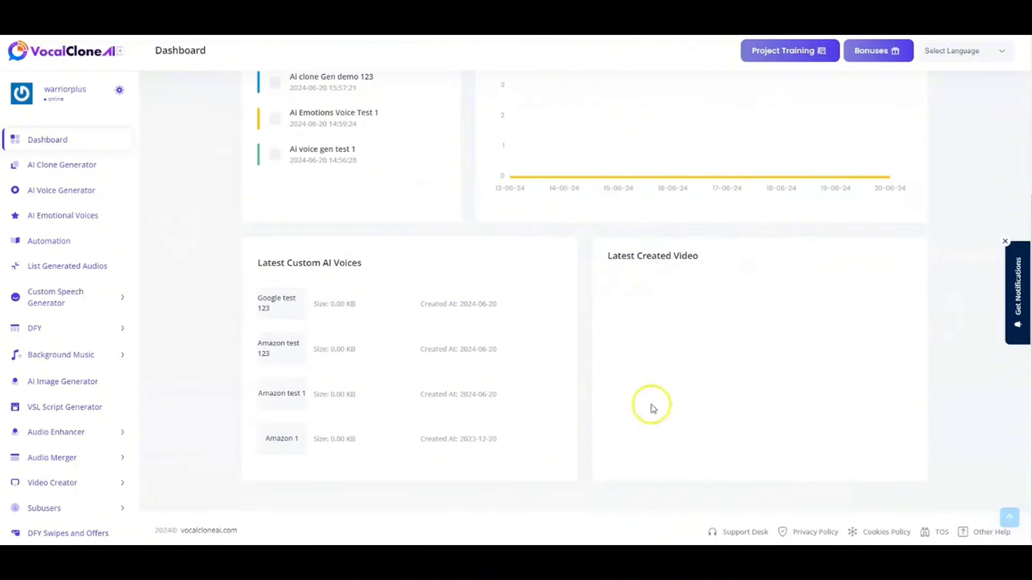
scroll("up", 3)
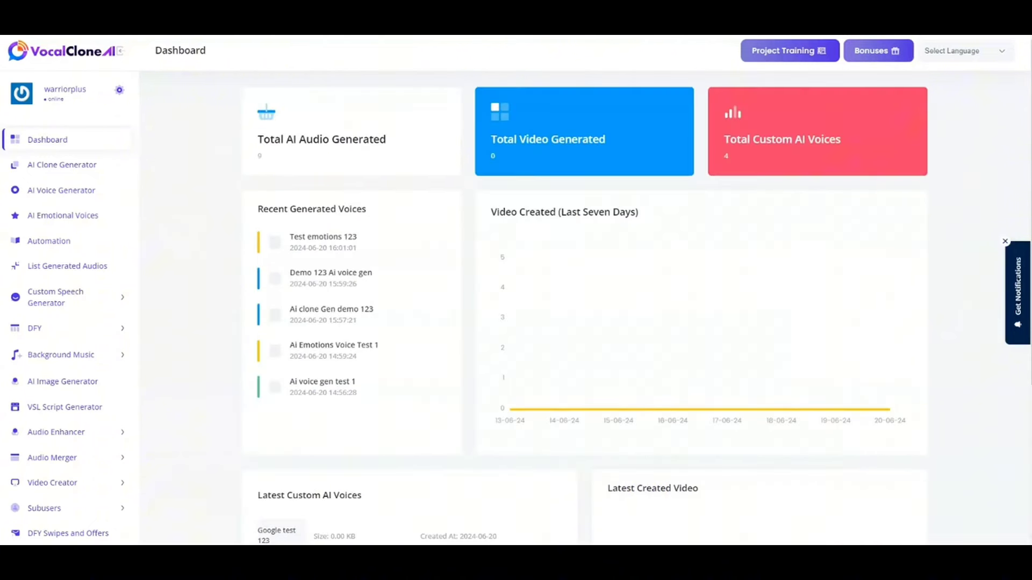
mouse_move(788, 50)
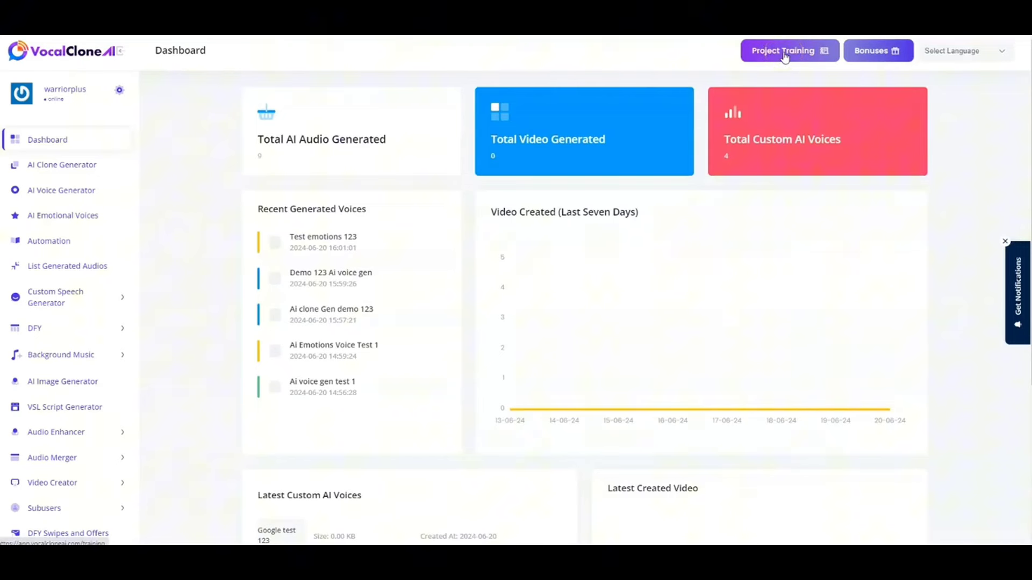
mouse_move(877, 50)
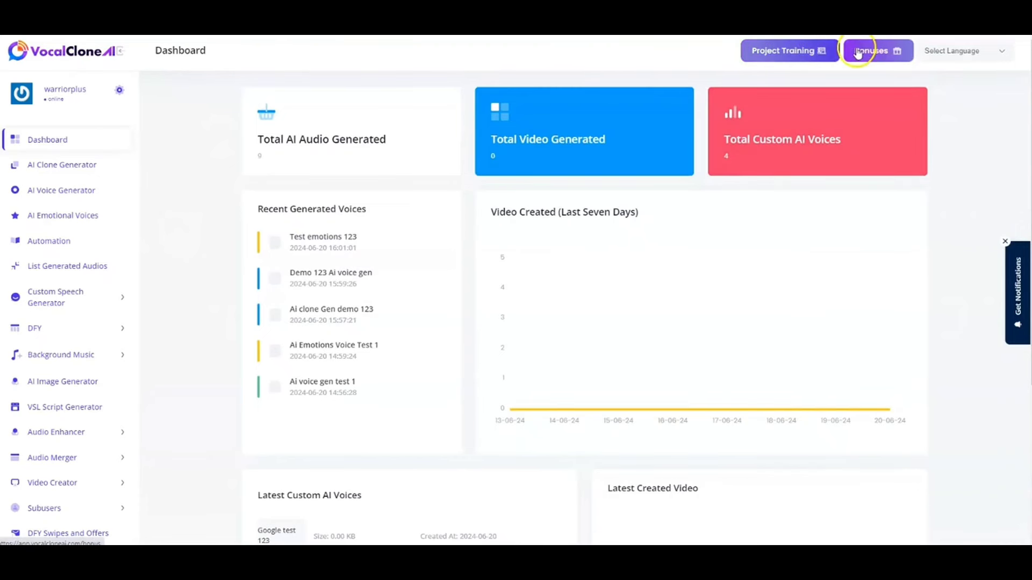
mouse_move(967, 51)
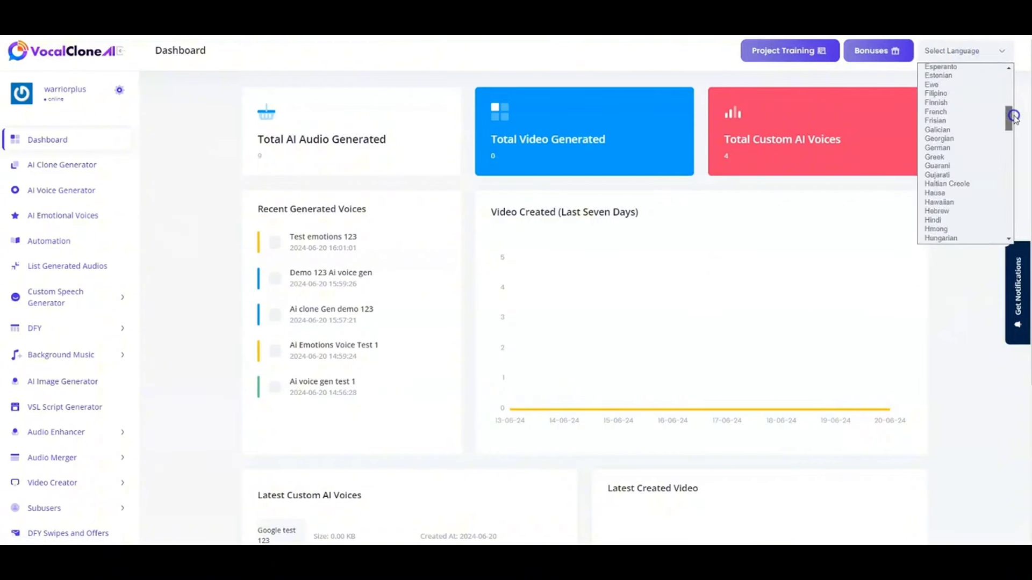
scroll("up", 3)
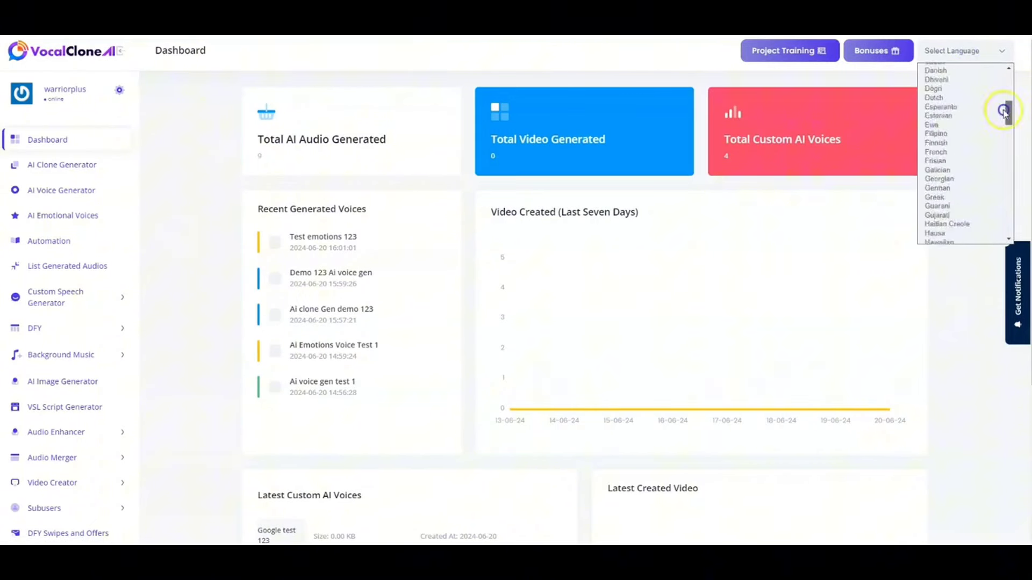
scroll("up", 3)
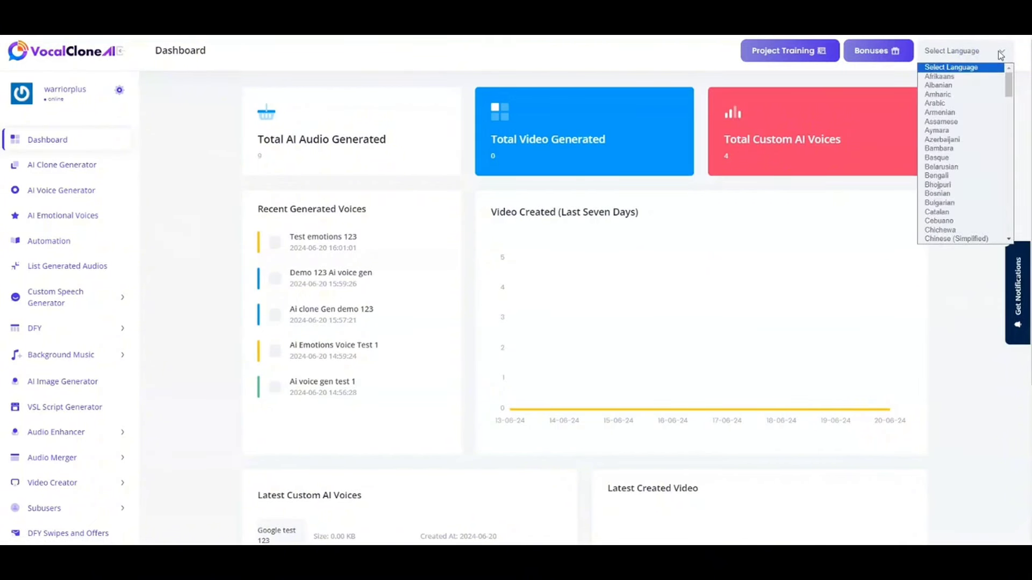
left_click(47, 140)
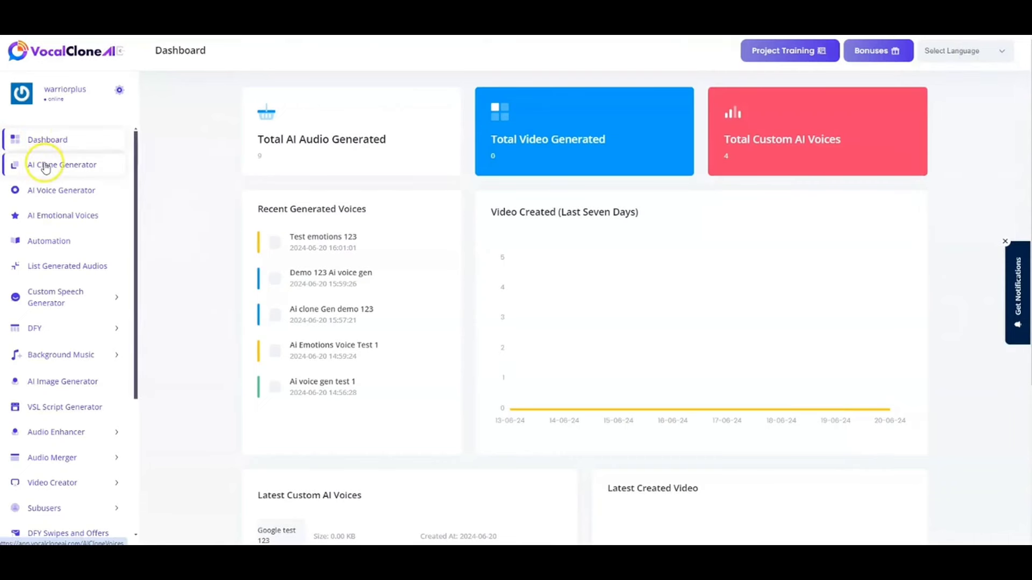
- Start a new AI clone project titled 'AI clone gen test 123'
left_click(62, 165)
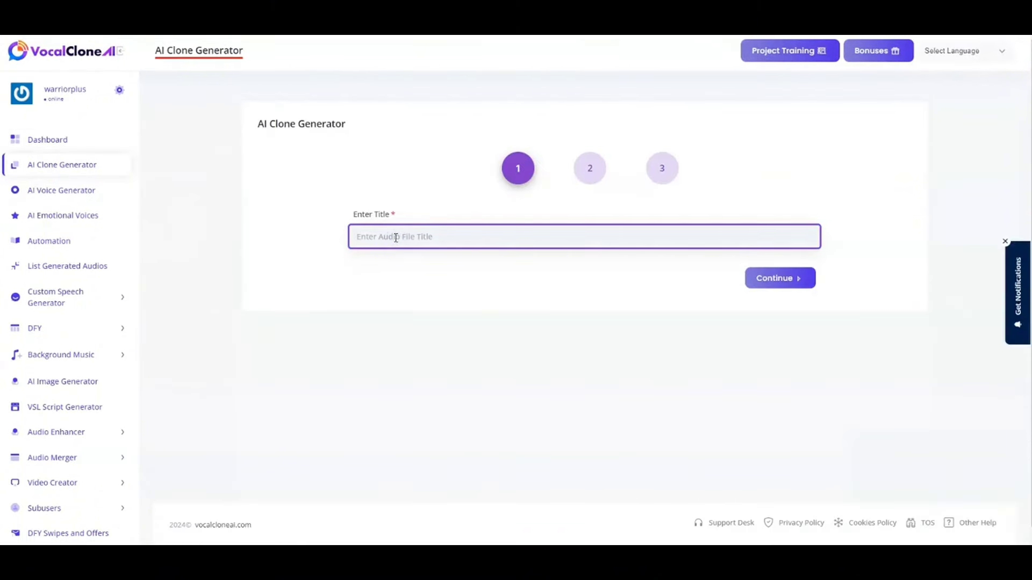
type("AI")
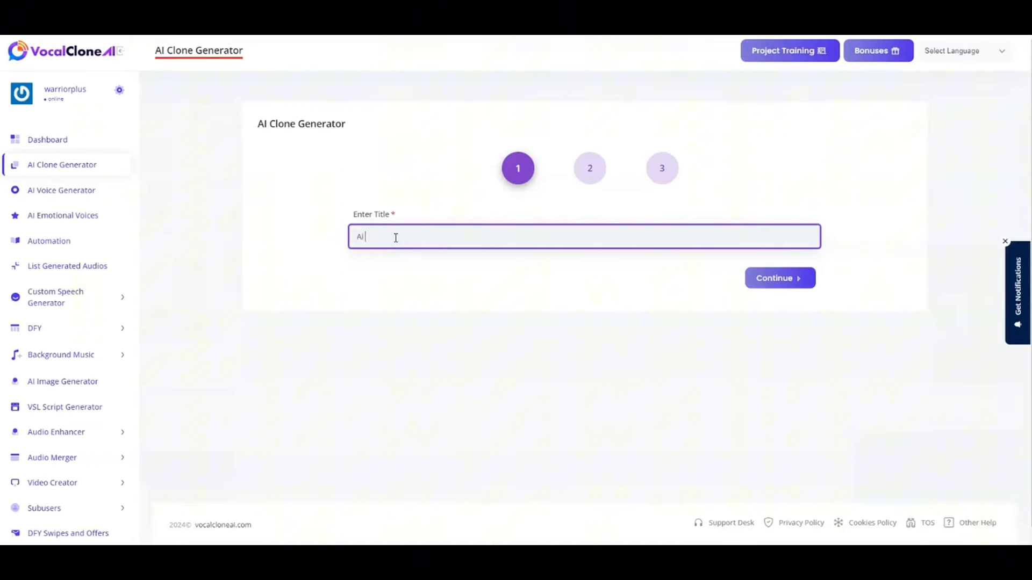
type("clone gen")
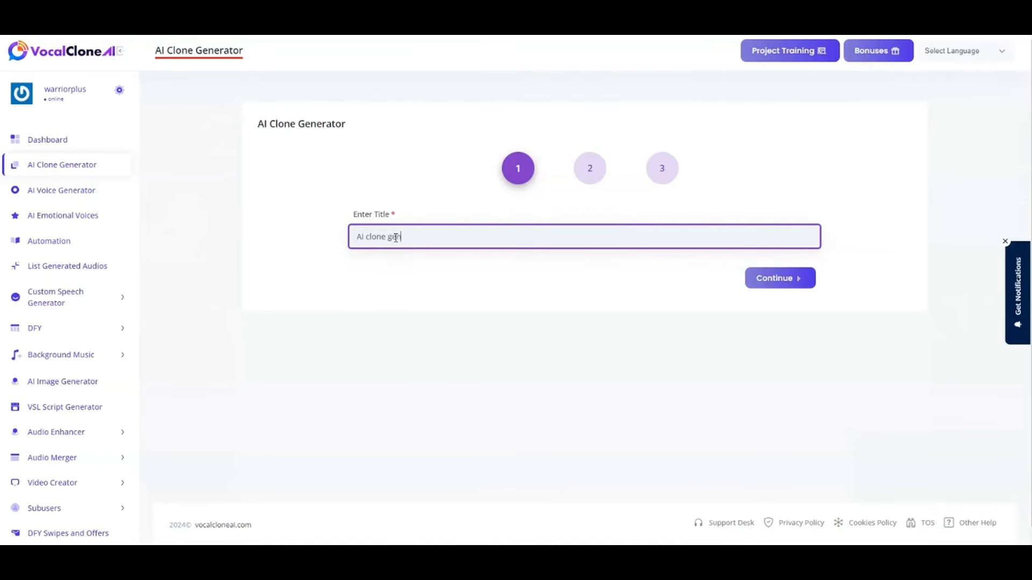
type("t")
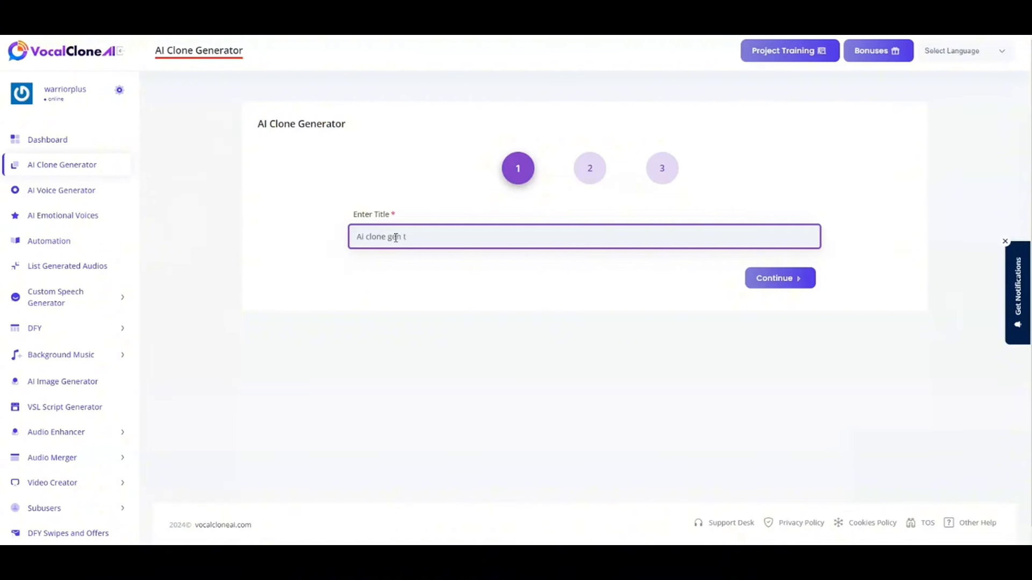
type("est 1")
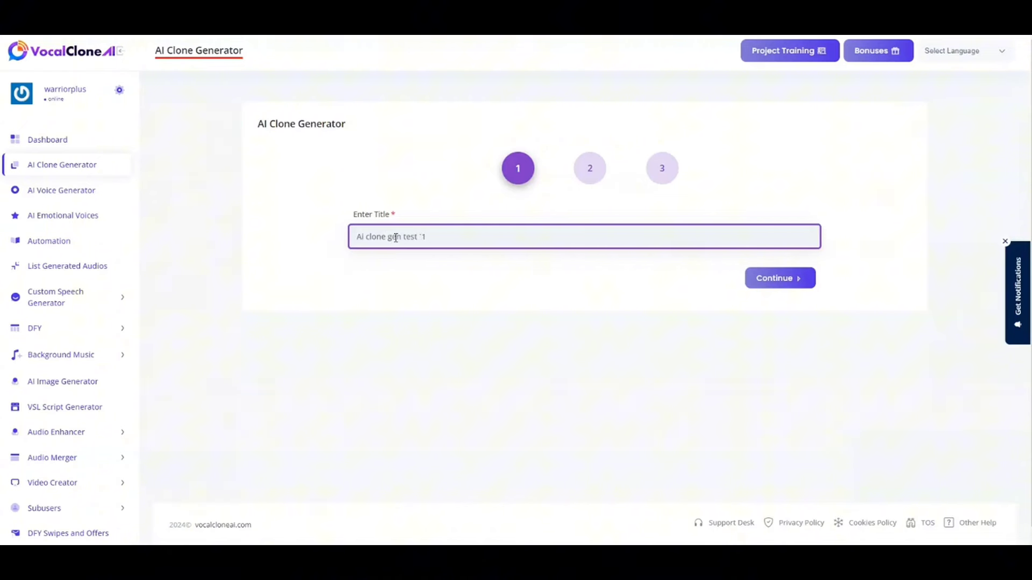
type("123")
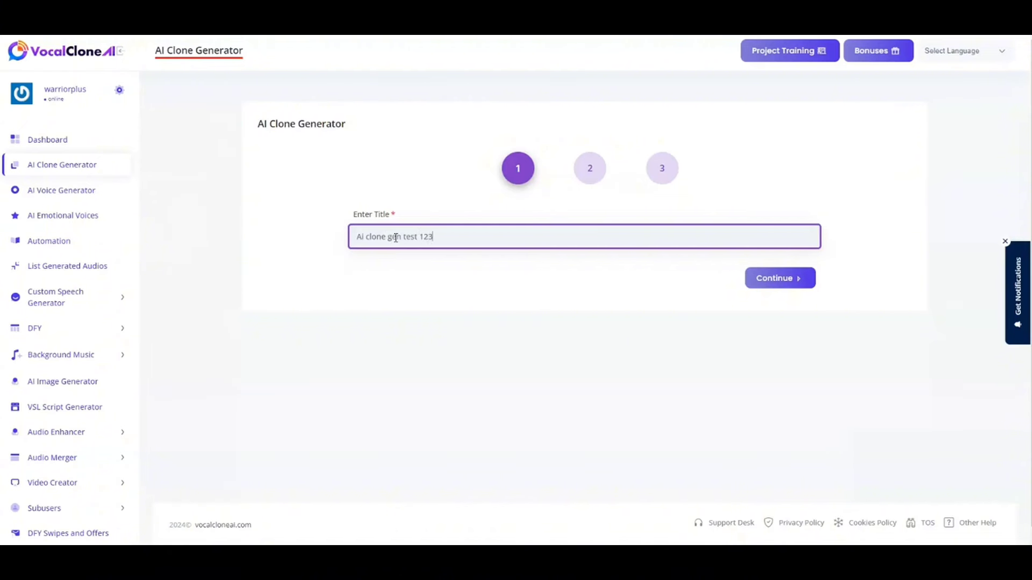
- Advance to step two and generate audio text from keyword '3 tips for daily workout'
left_click(780, 278)
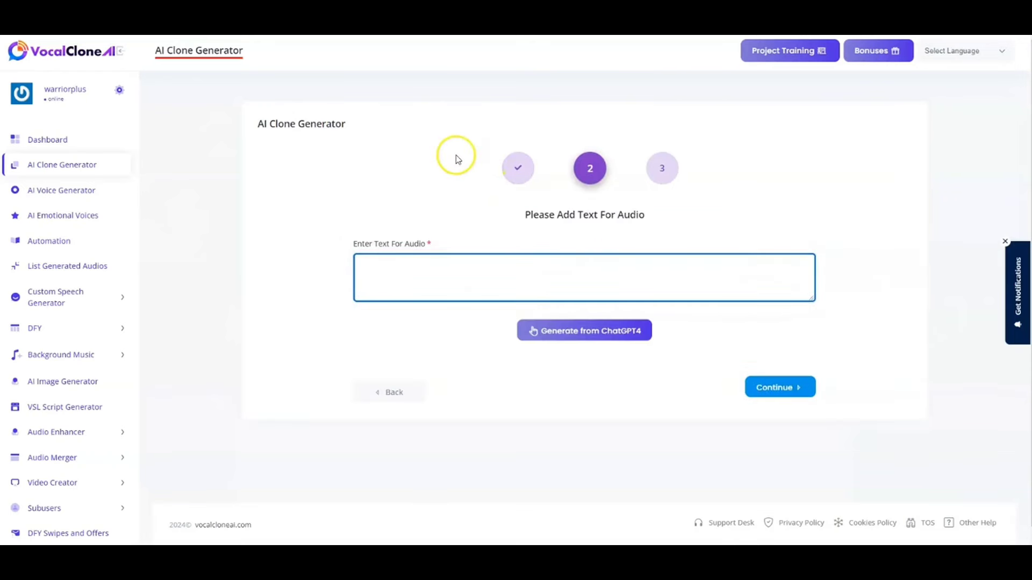
mouse_move(565, 426)
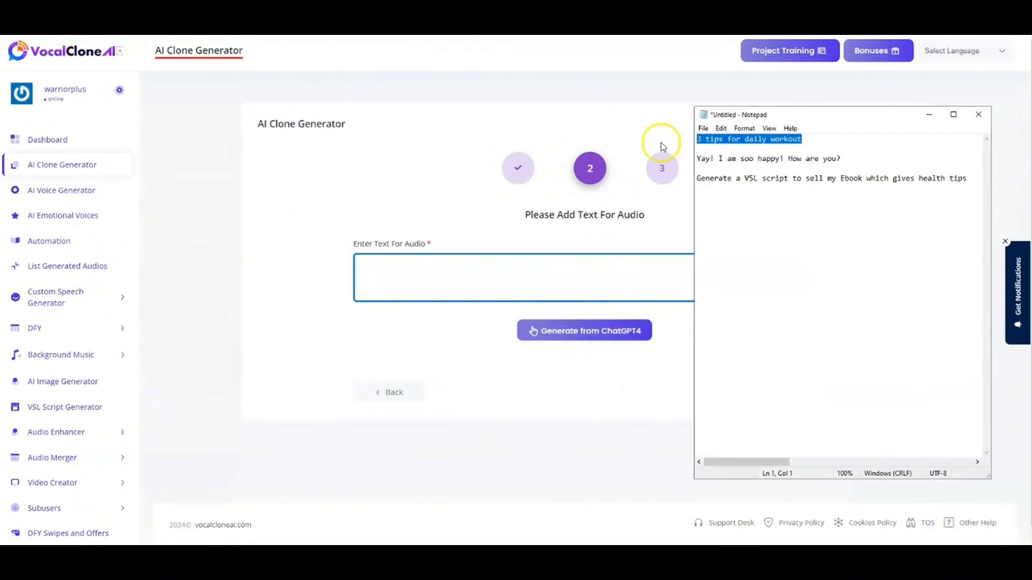
left_click(583, 330)
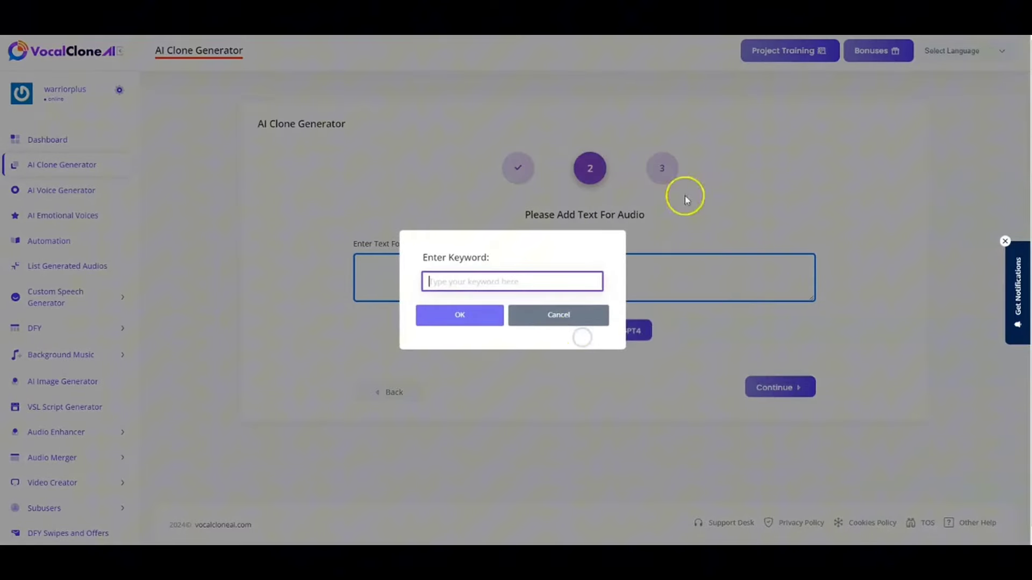
left_click(460, 314)
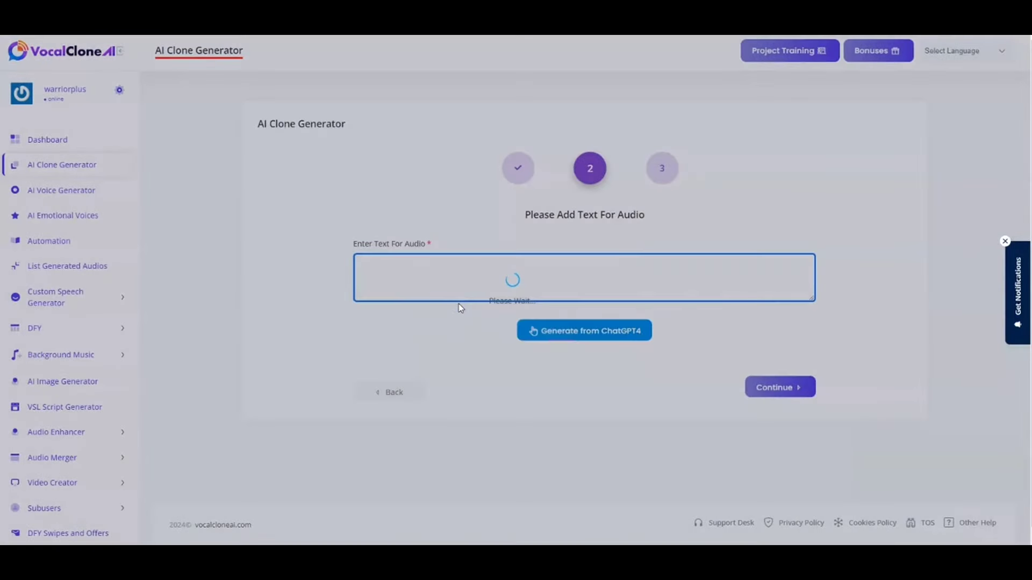
left_click(584, 331)
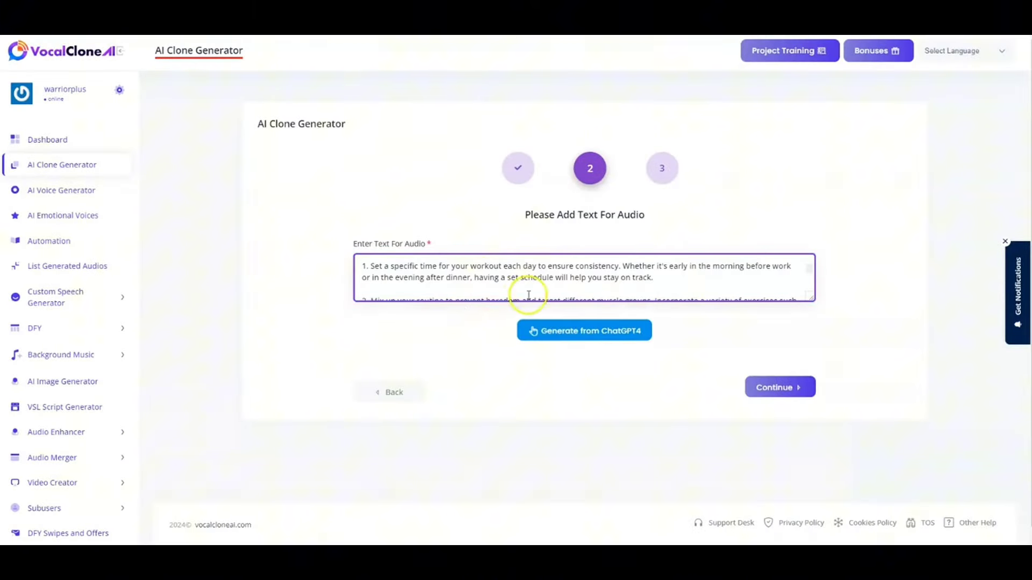
- Regenerate the ChatGPT4 workout tips text once and review it
left_click(583, 331)
type("3 tips for daily workout")
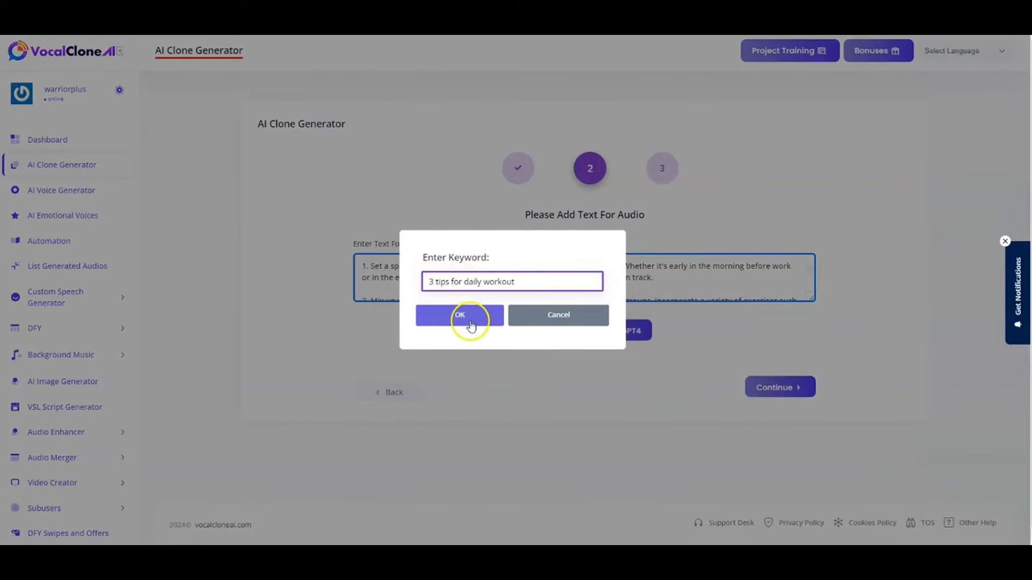
left_click(458, 315)
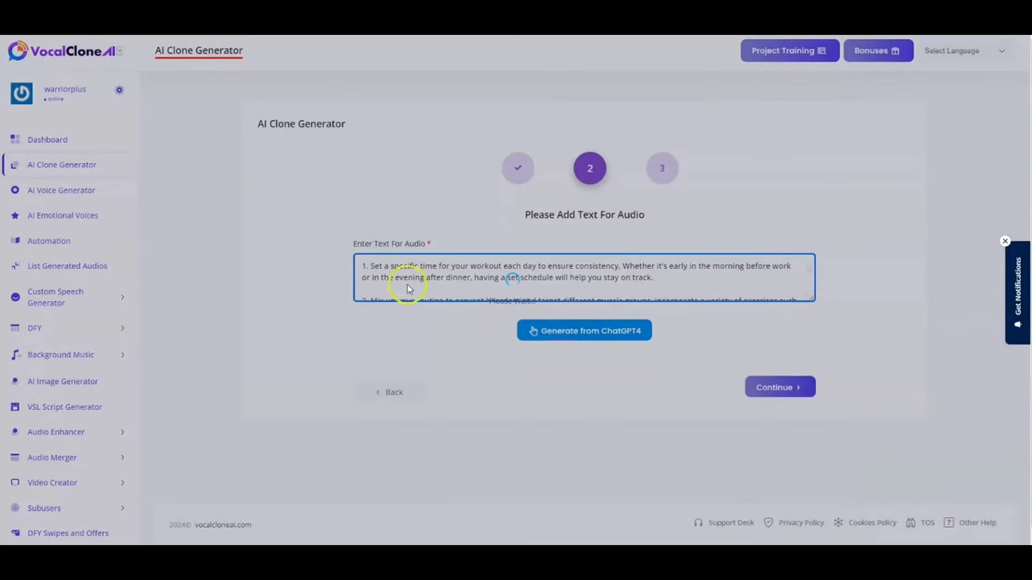
left_click(583, 331)
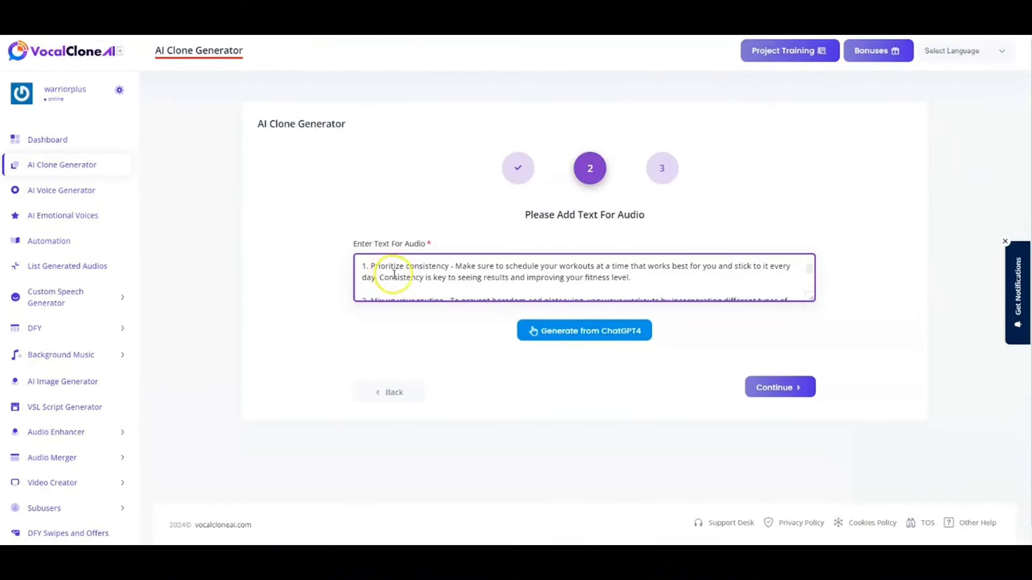
mouse_move(796, 288)
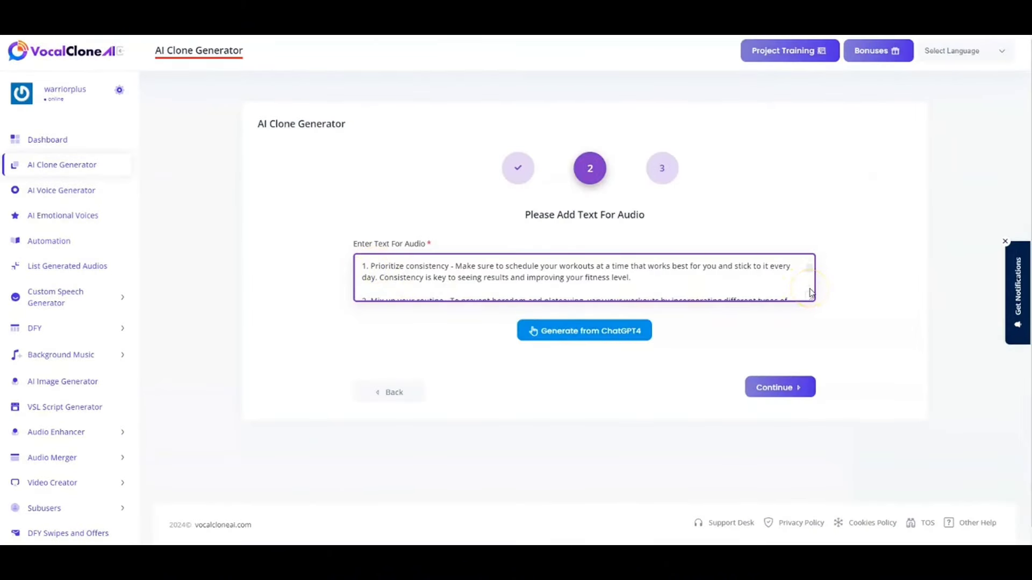
scroll("down", 3)
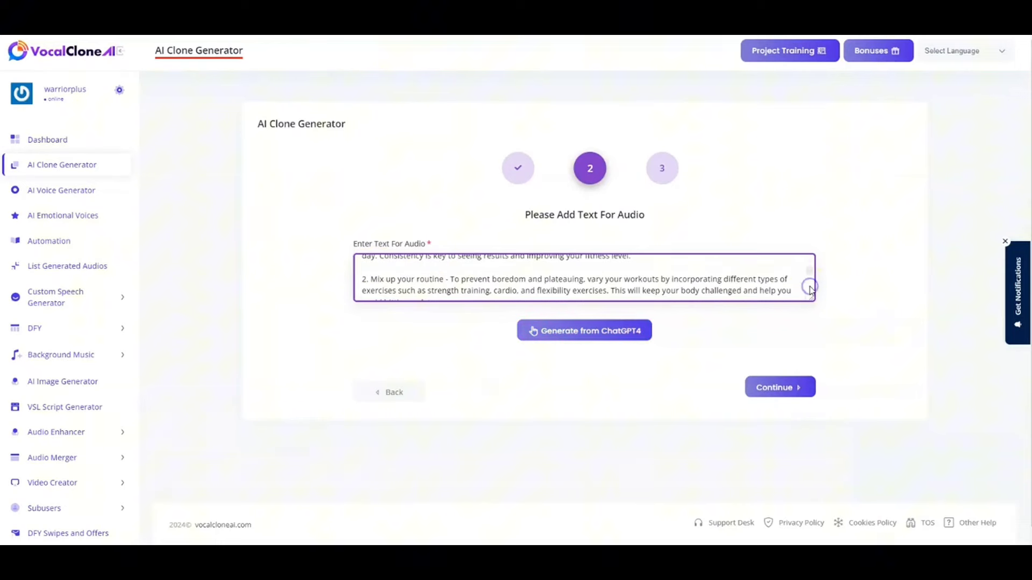
mouse_move(809, 291)
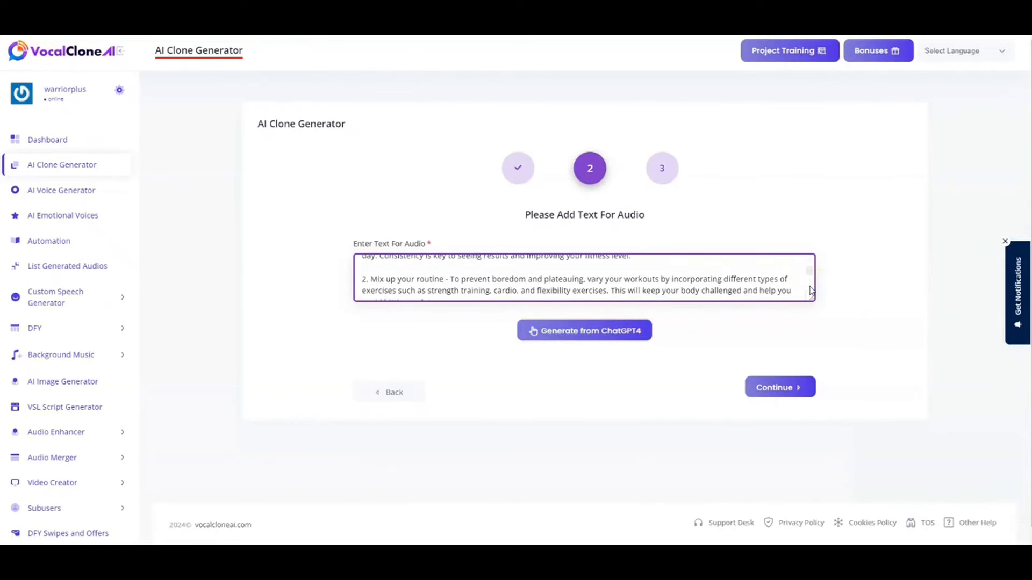
scroll("down", 3)
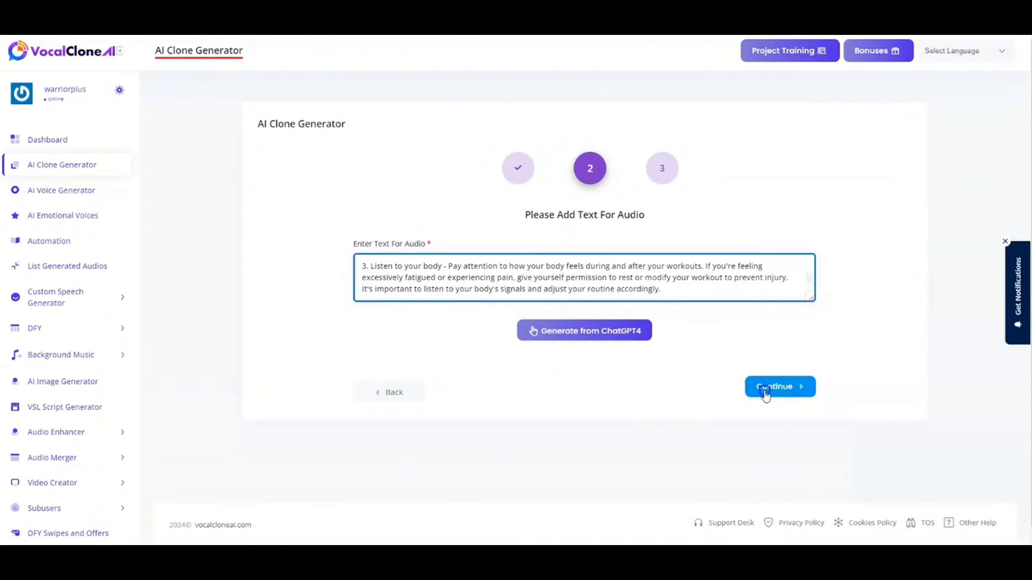
- Move to the voice sample step and submit the project with the 1.4 MB demo file
left_click(779, 386)
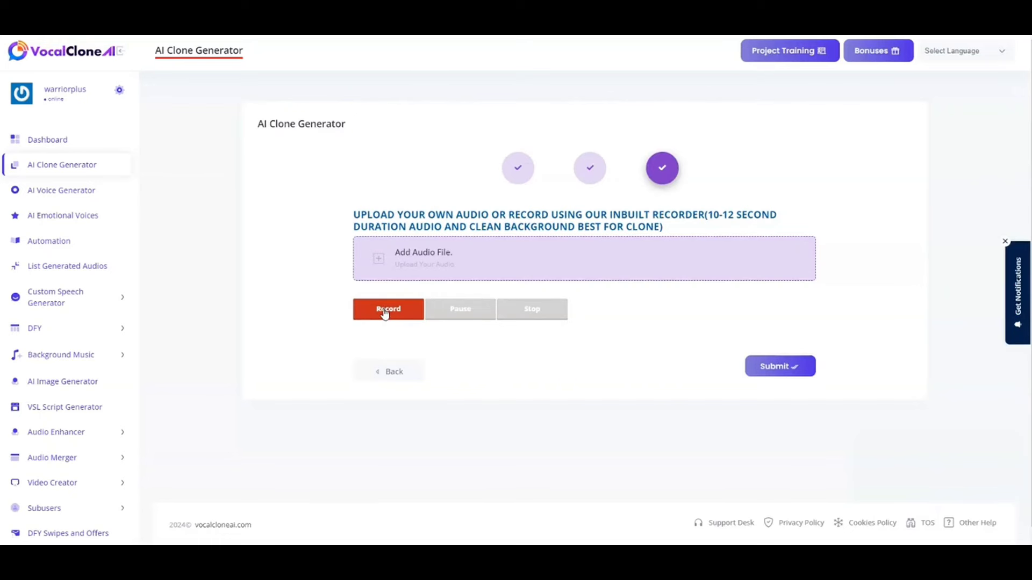
mouse_move(483, 290)
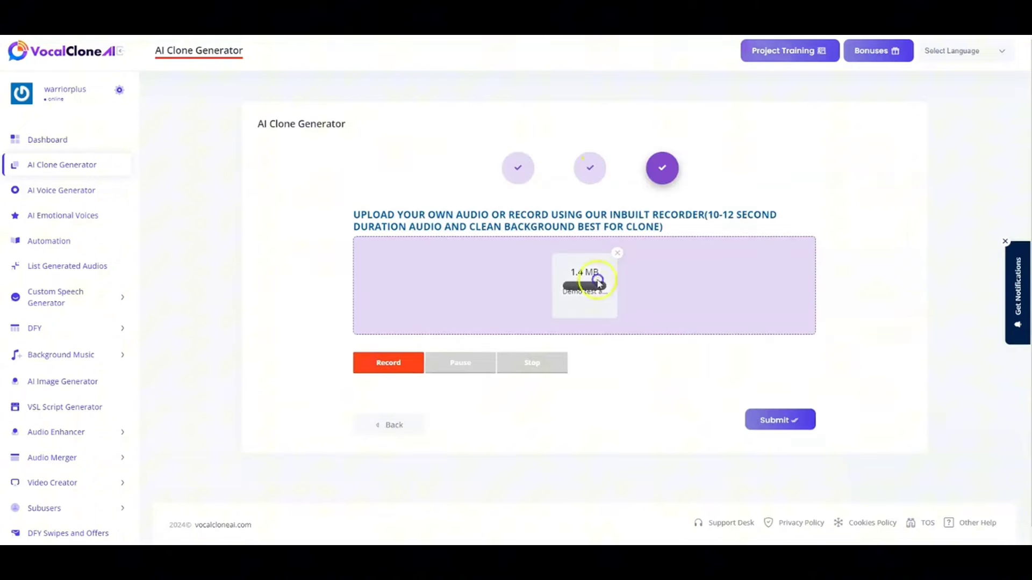
mouse_move(780, 419)
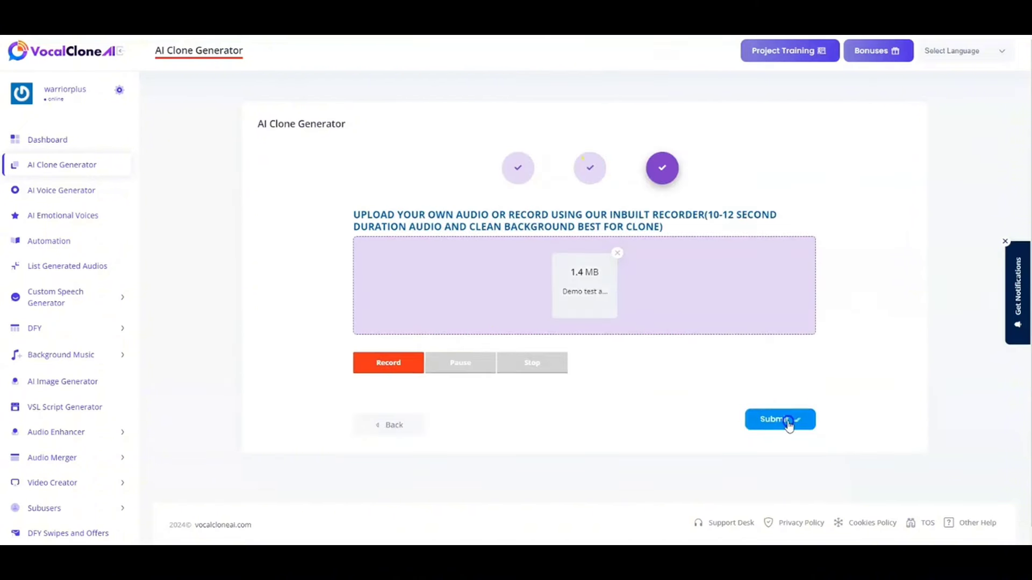
left_click(779, 420)
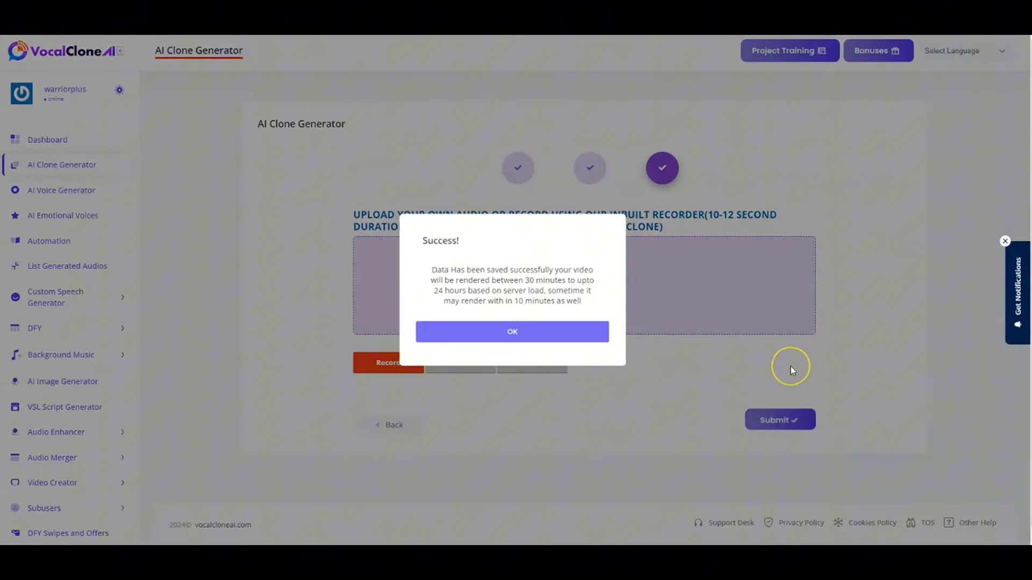
mouse_move(792, 370)
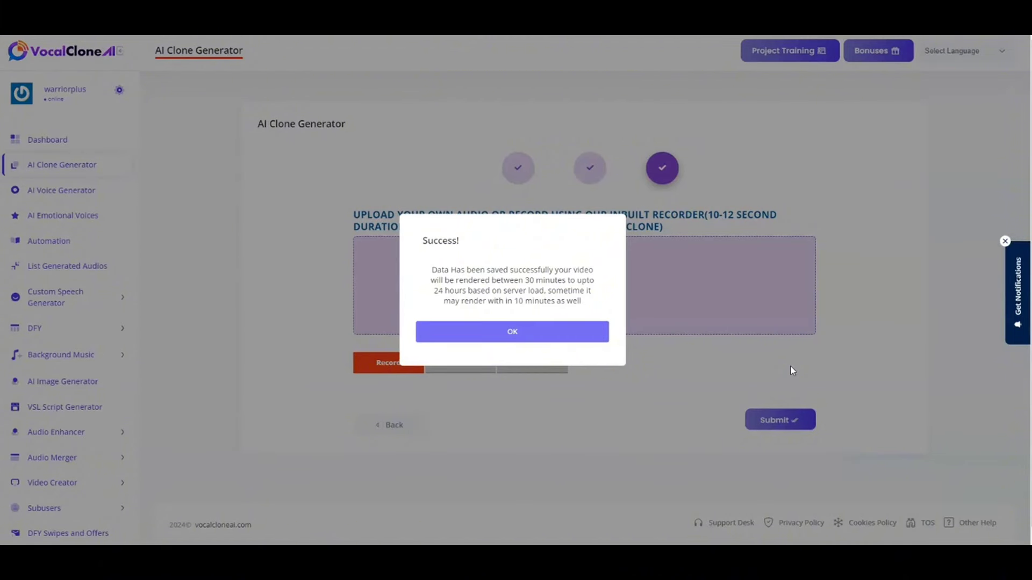
mouse_move(531, 248)
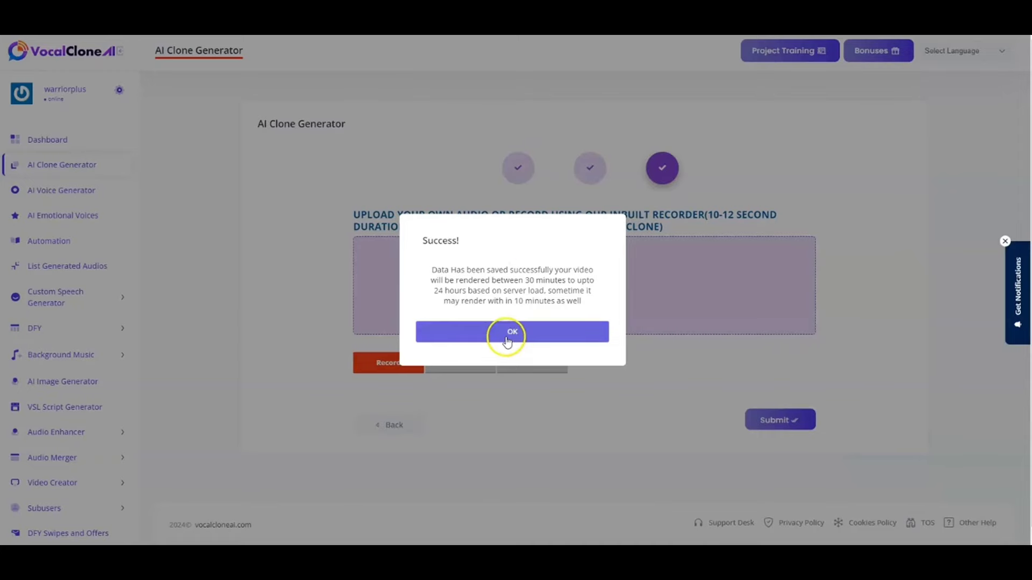
- Close the success notice to see 'AI clone gen test 123' pending in the AI Voice List
left_click(512, 331)
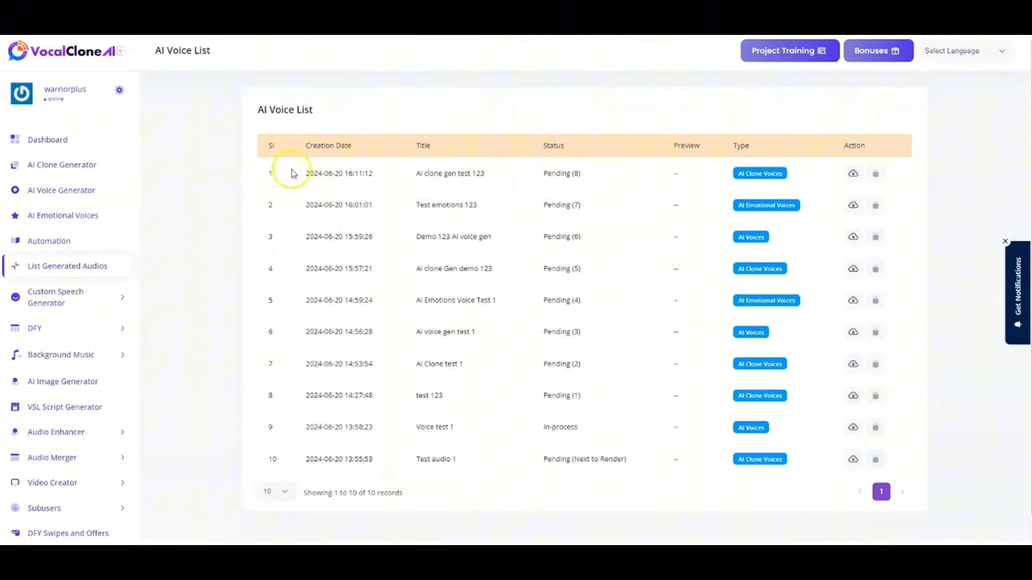
mouse_move(60, 190)
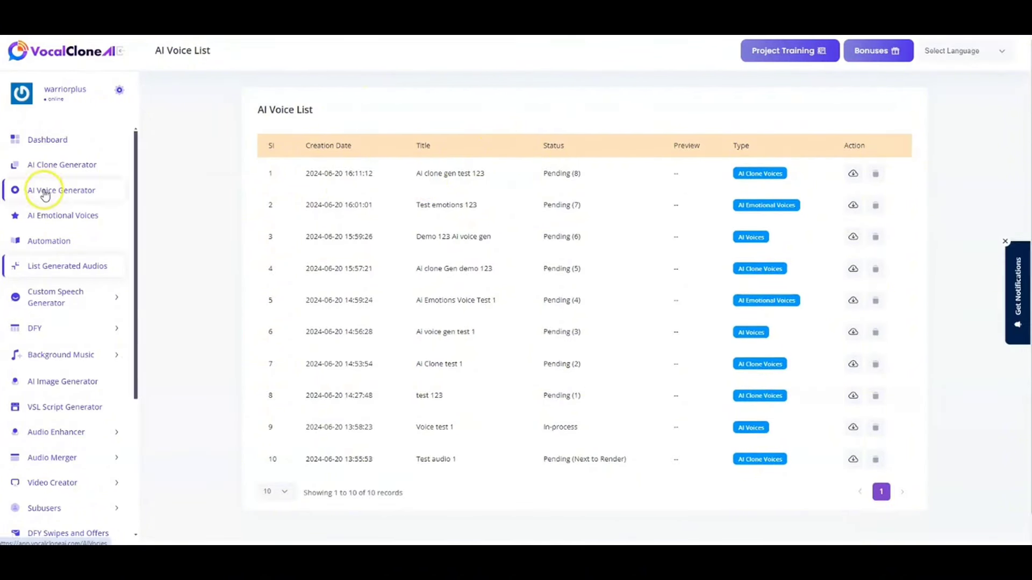
- Start a new AI Voices Generator project titled 'AI Voices Generator test 1234'
left_click(61, 191)
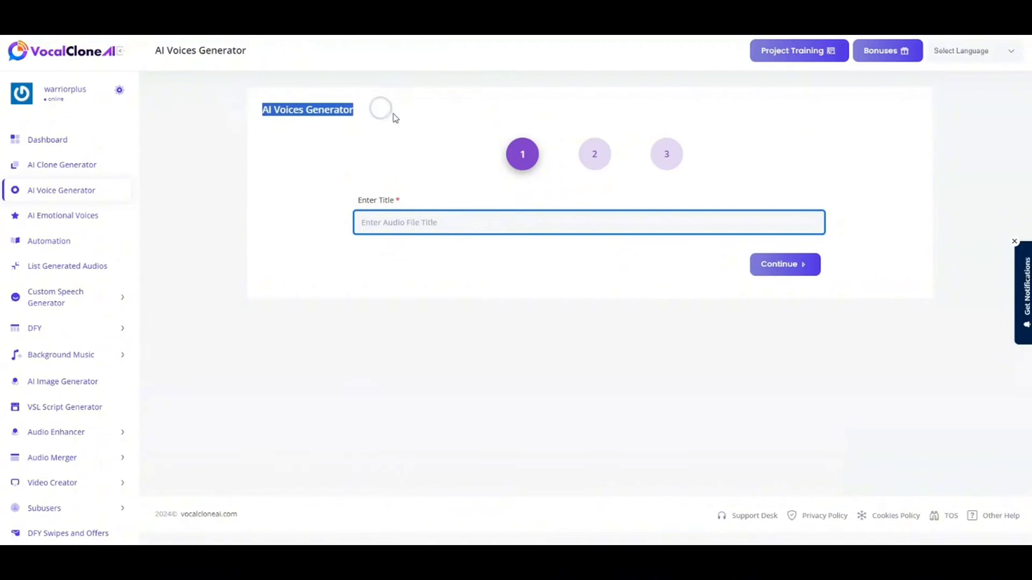
type("AI Voices Generator")
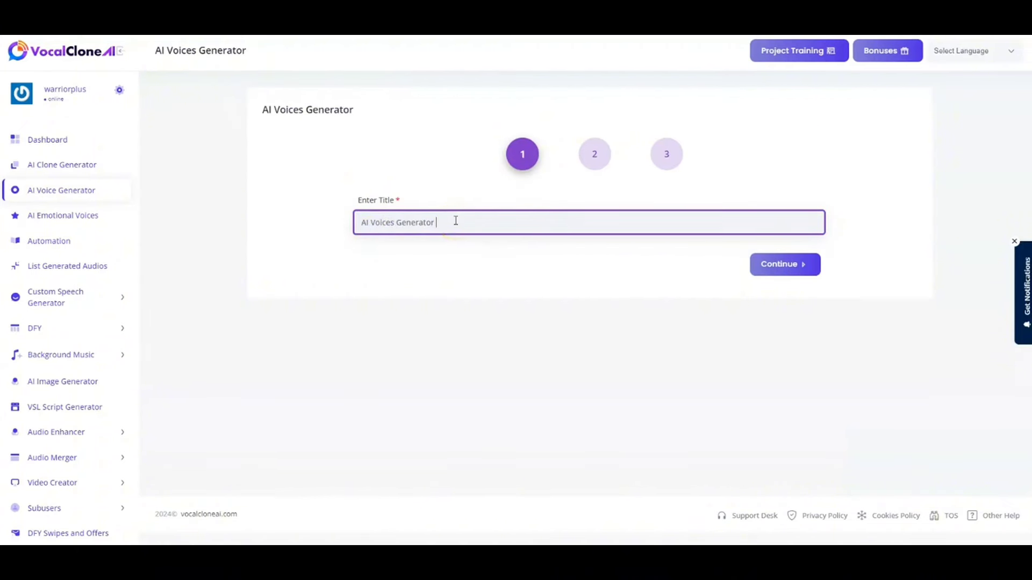
type("test")
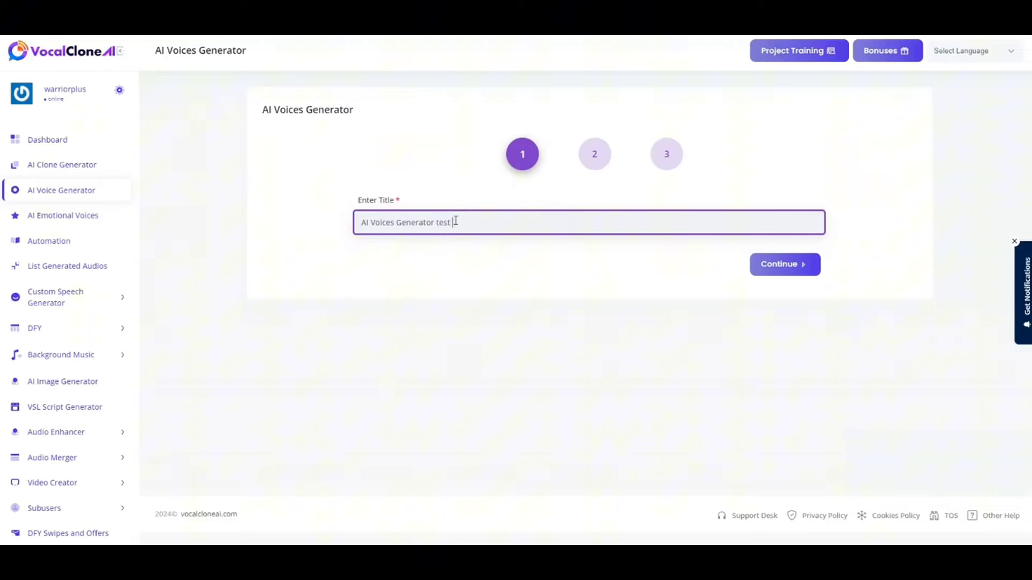
type("1234")
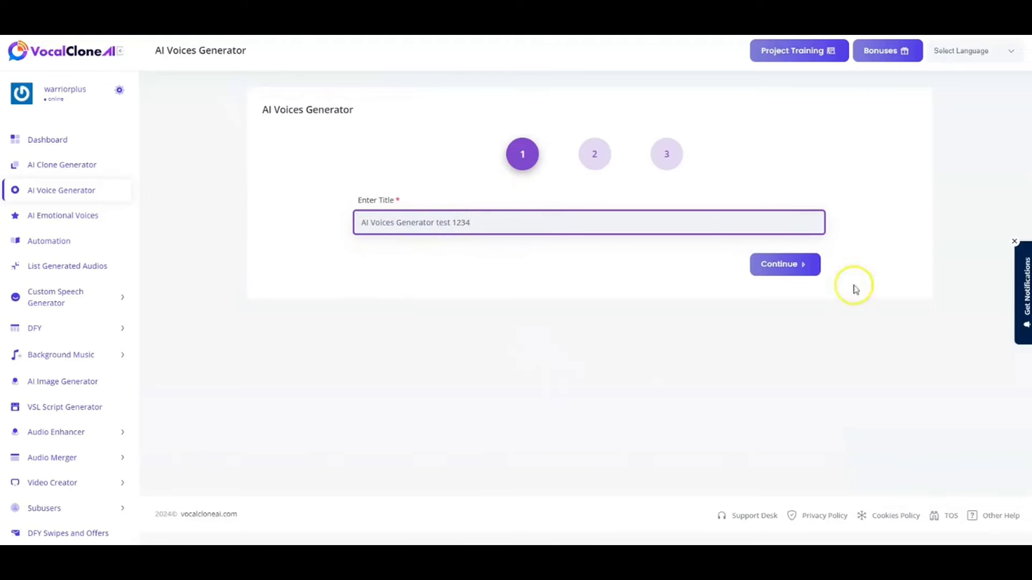
- Fill step two's audio text with ChatGPT4-generated workout tips
left_click(783, 263)
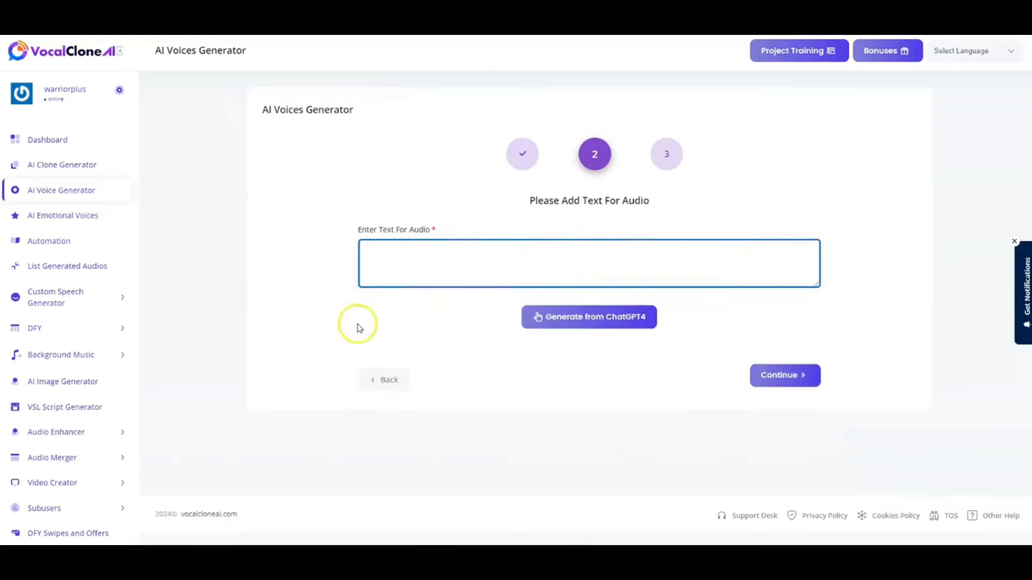
mouse_move(589, 316)
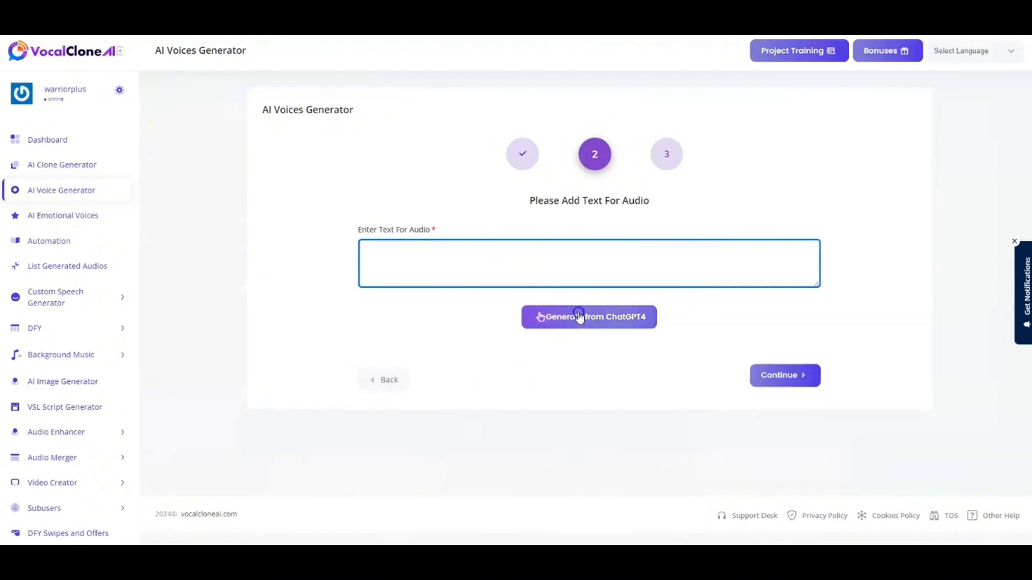
left_click(587, 317)
type("5 tips for daily workout")
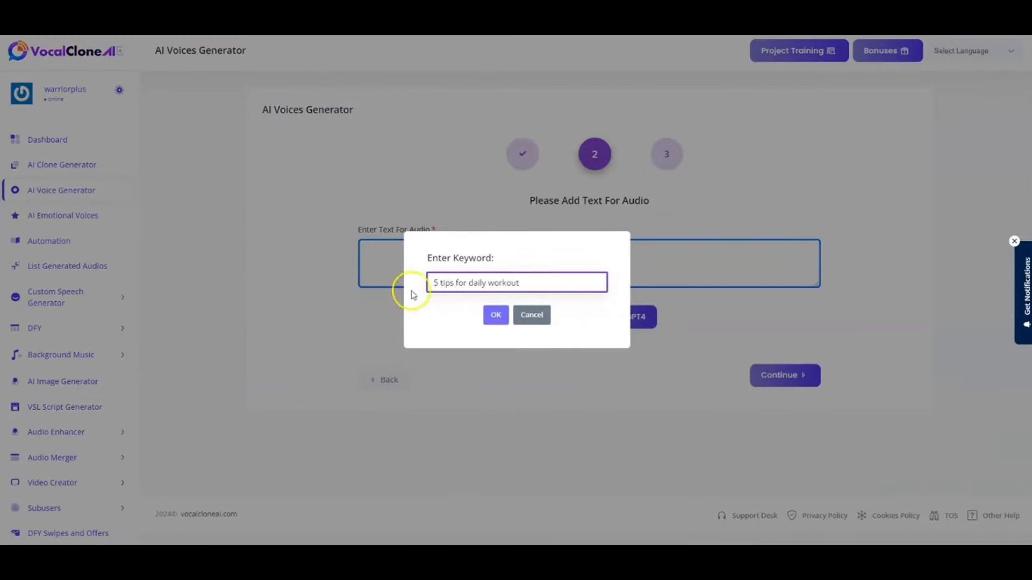
left_click(496, 315)
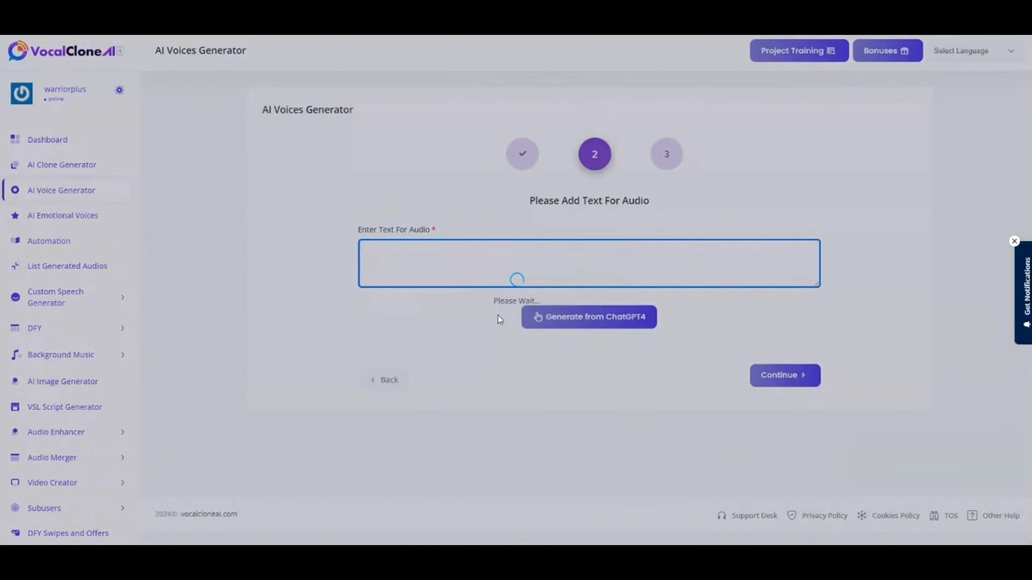
left_click(587, 317)
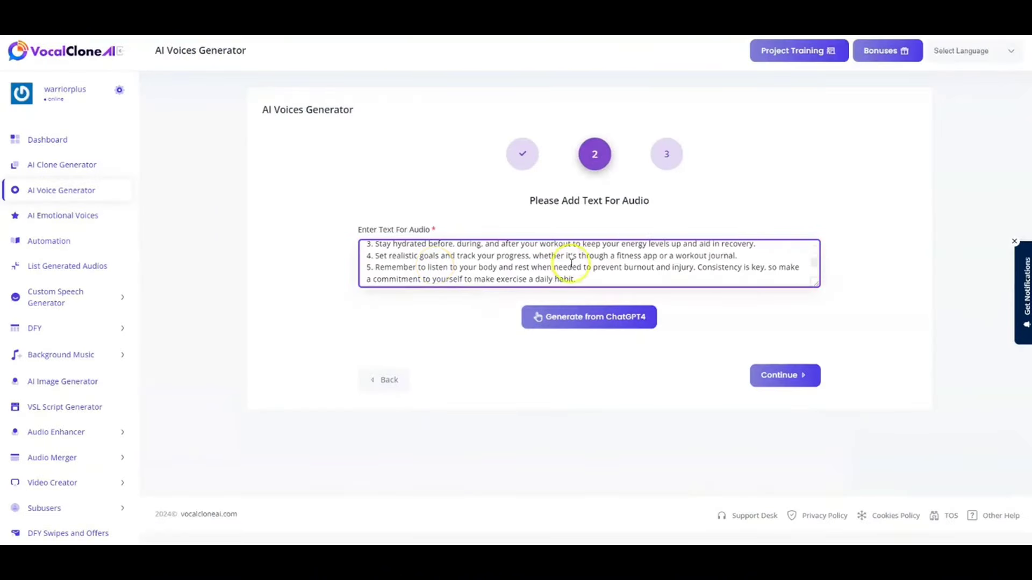
- Choose the daniel voice, submit, and confirm the success notice to reach the Voice List
left_click(783, 375)
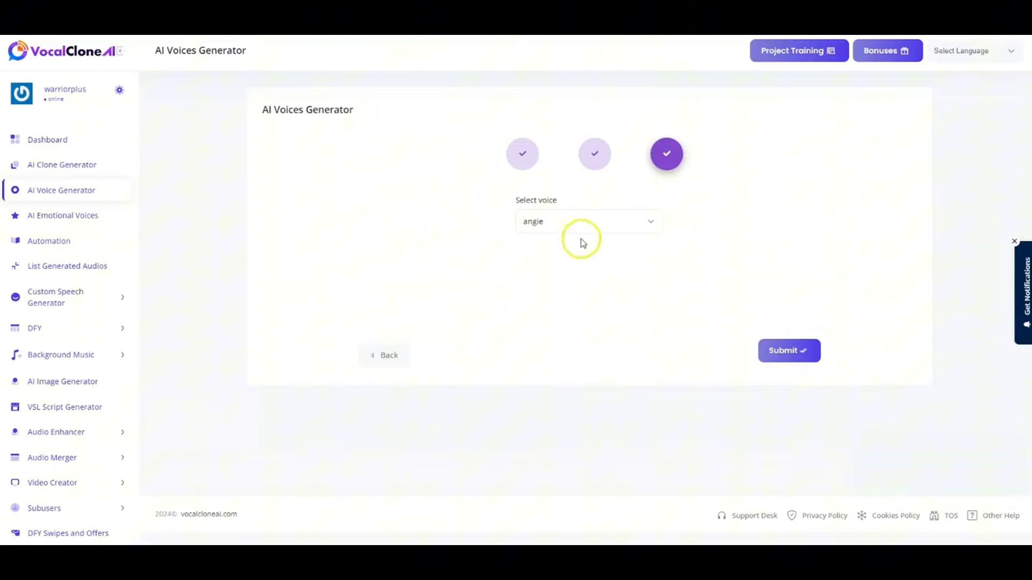
left_click(584, 221)
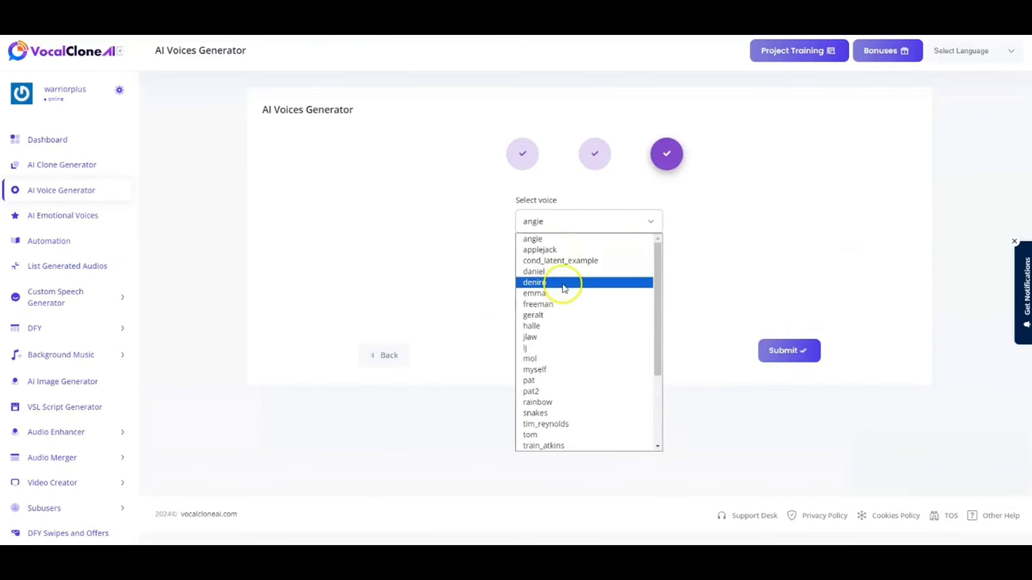
left_click(532, 271)
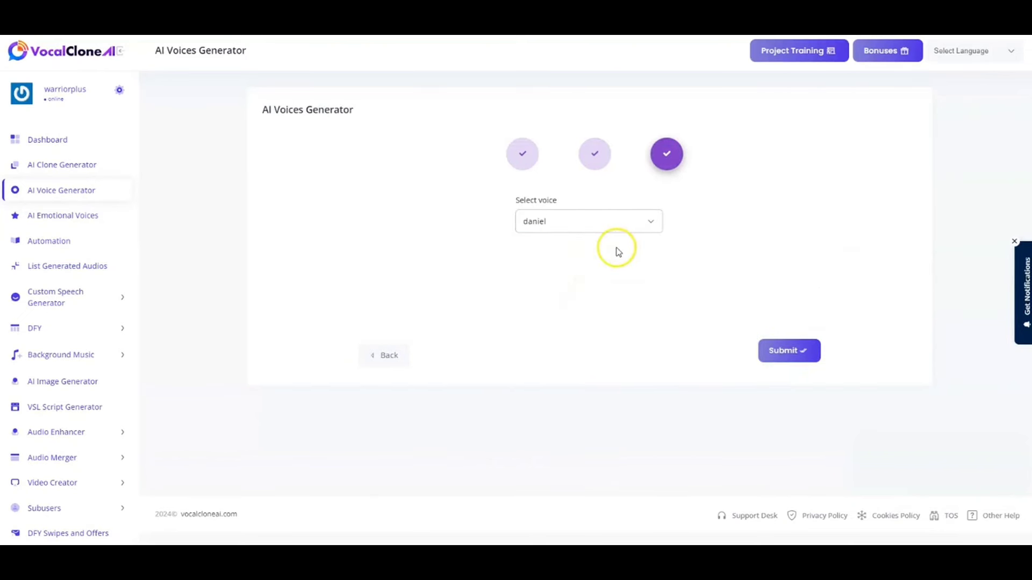
left_click(788, 350)
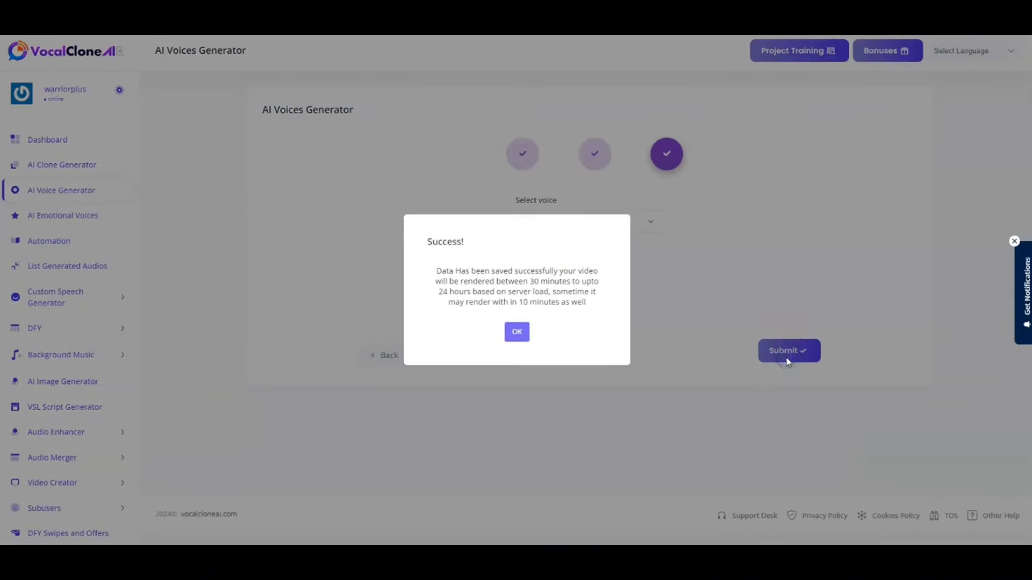
mouse_move(456, 272)
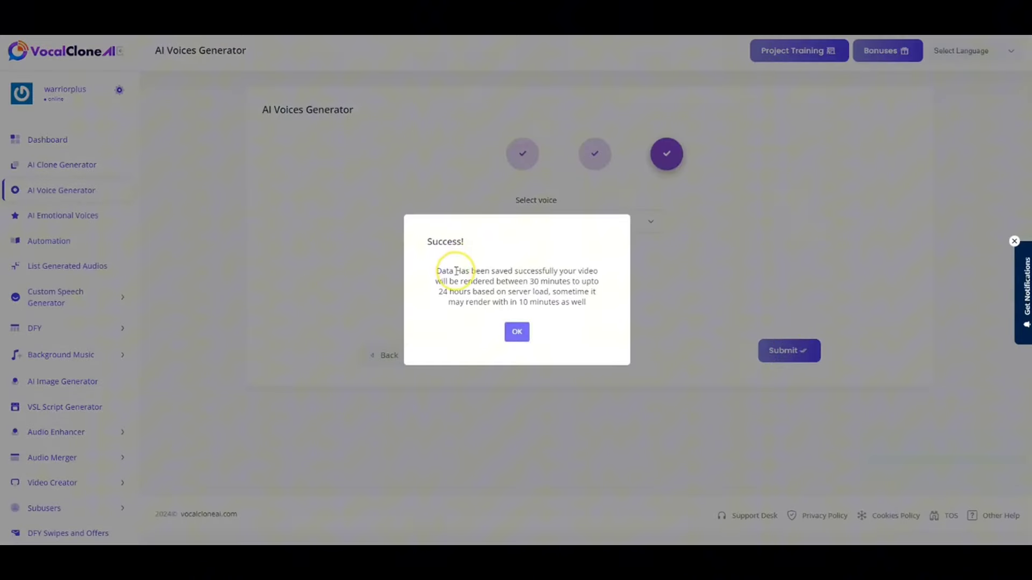
mouse_move(545, 78)
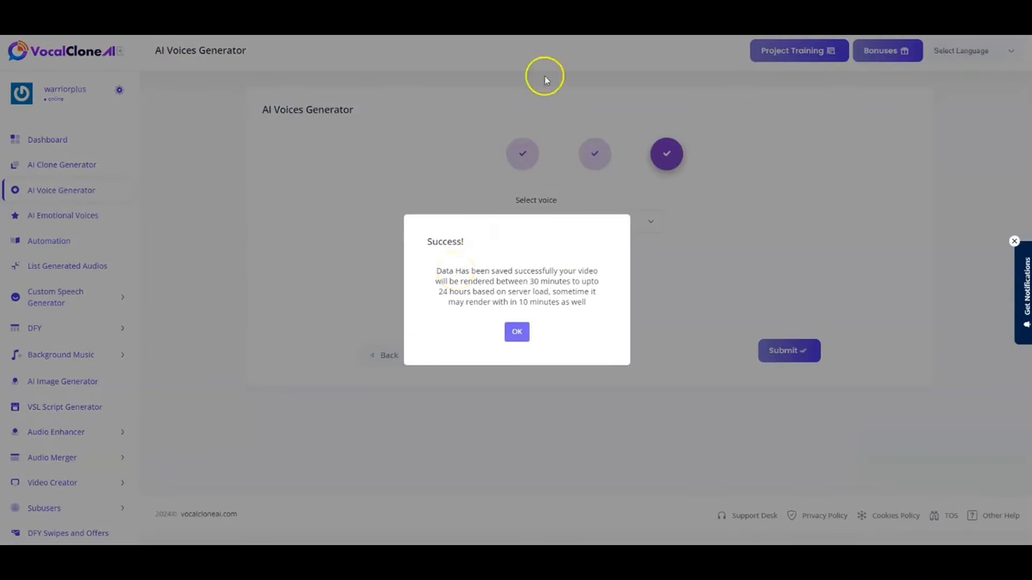
left_click(516, 332)
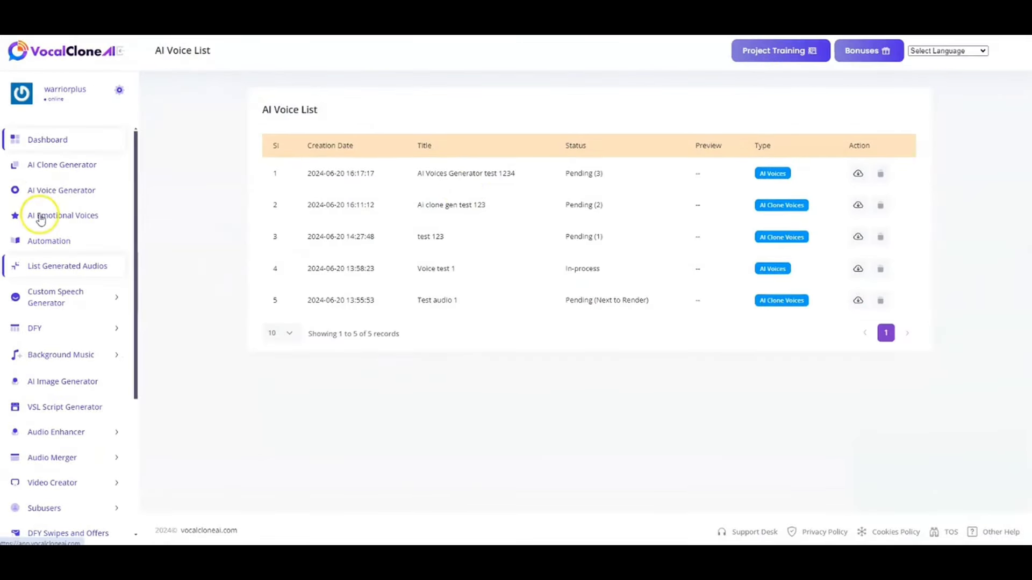
- Create an emotional voice project titled 'AI Emotions Generator test 123' and continue to step two
left_click(62, 215)
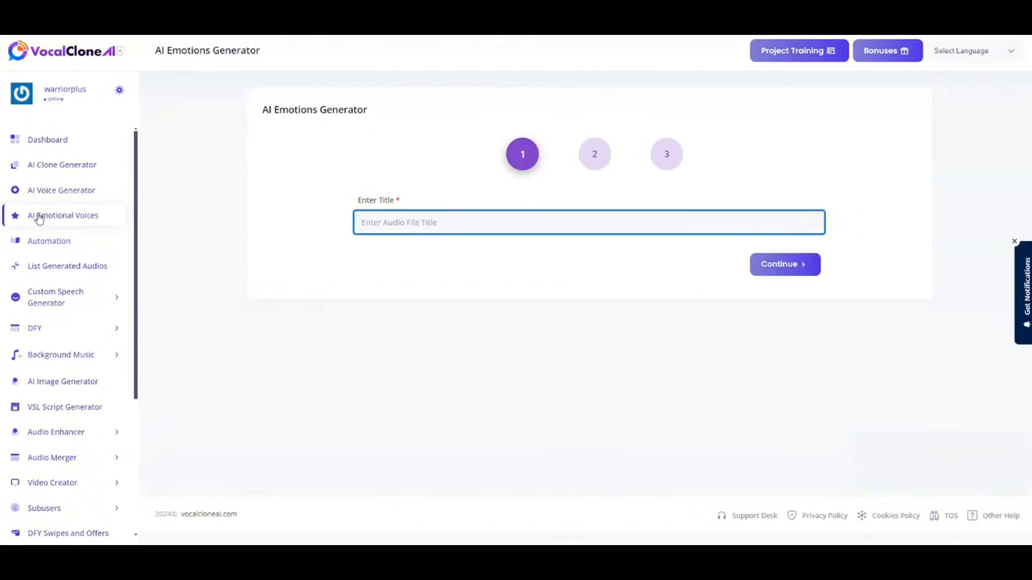
mouse_move(361, 121)
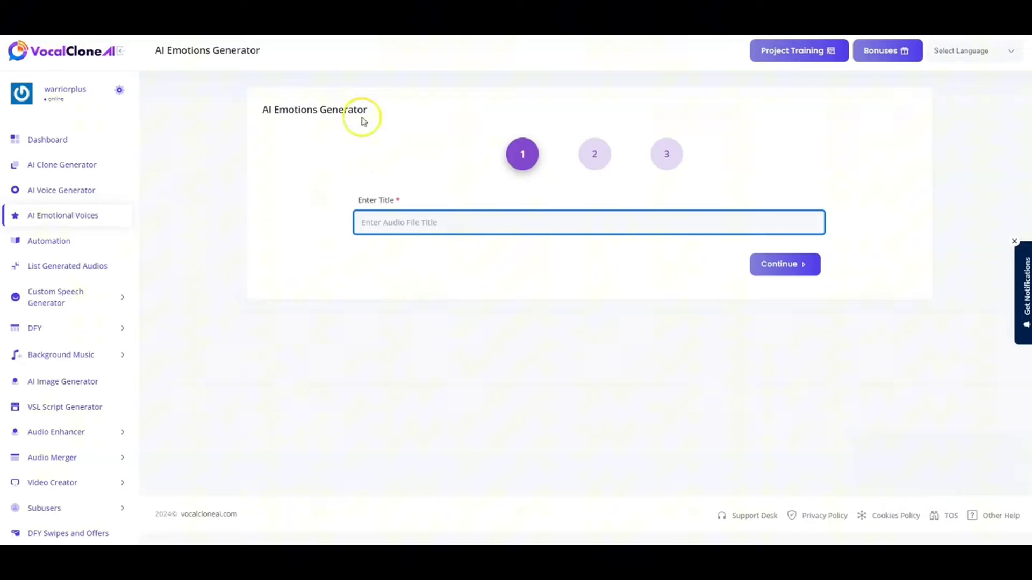
double_click(313, 109)
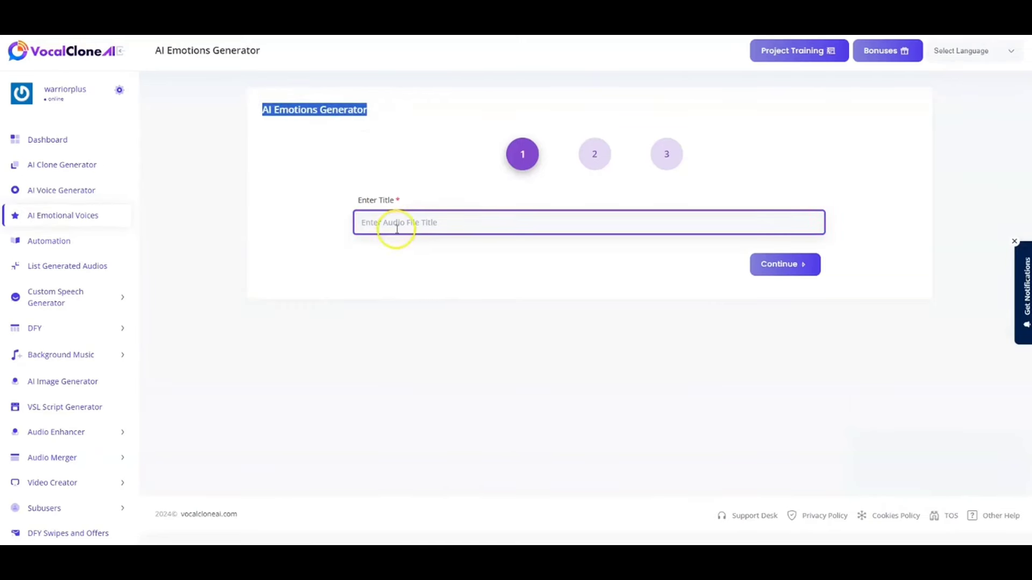
type("AI Emotions Generator")
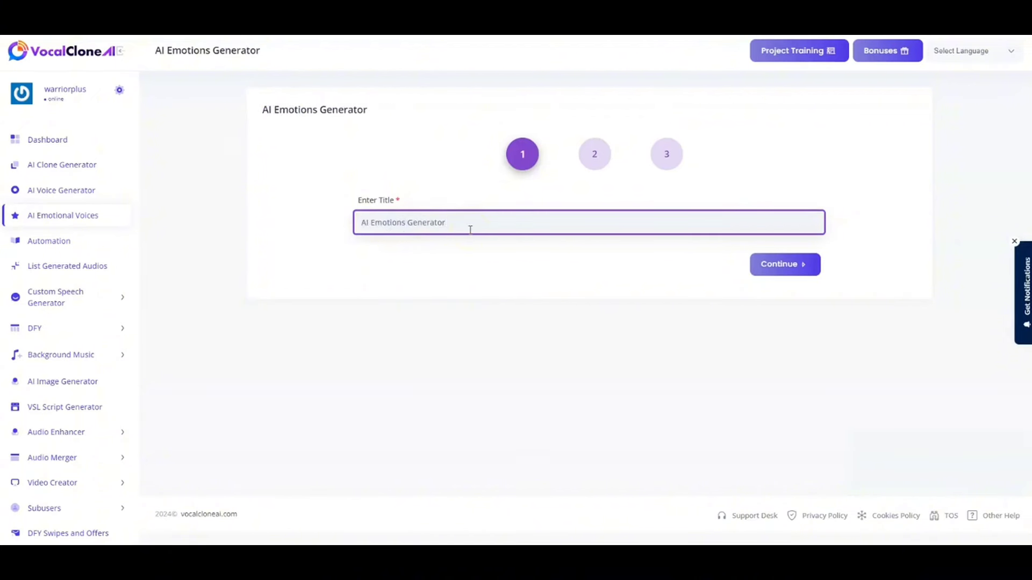
type("test 123")
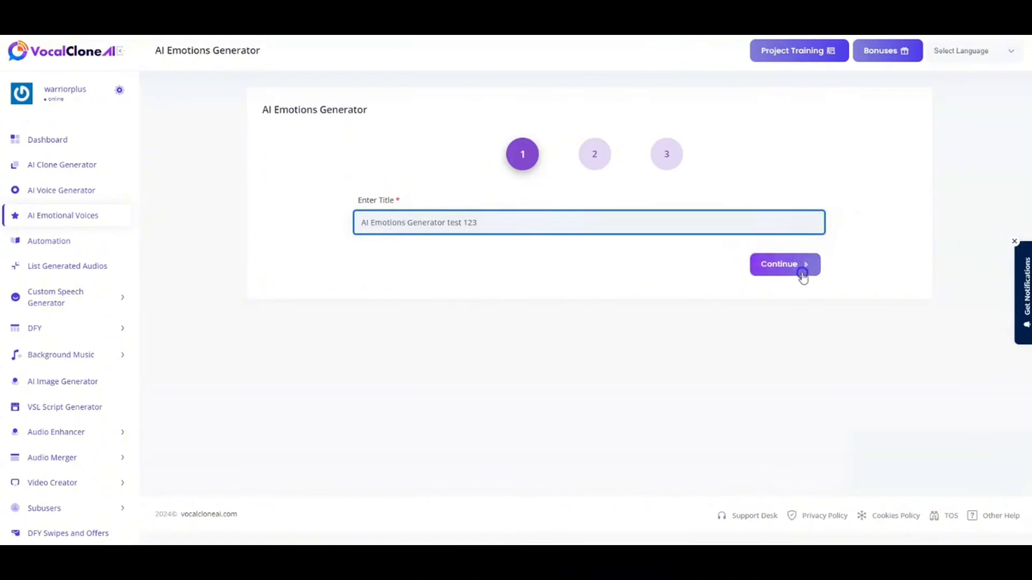
left_click(783, 264)
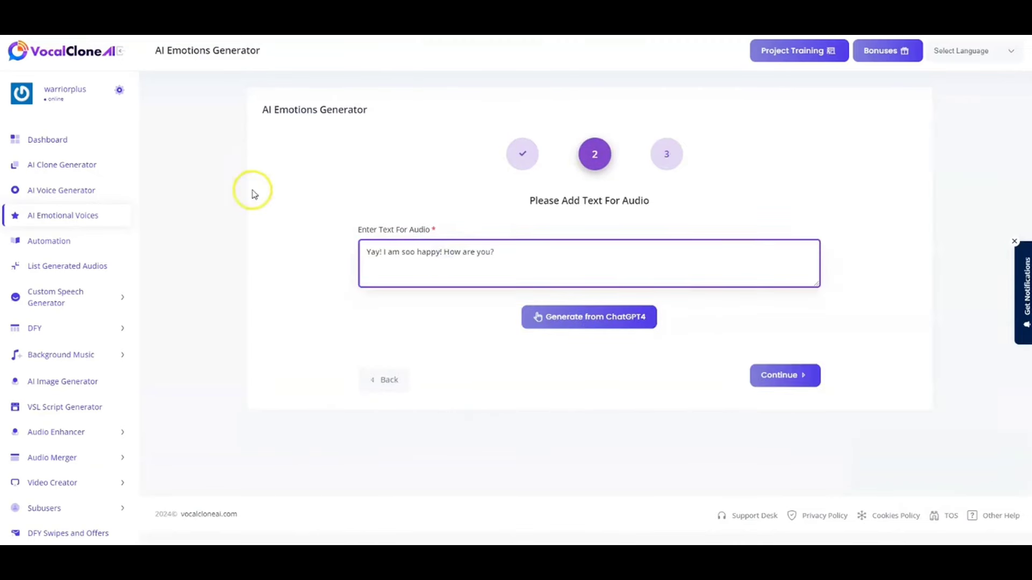
mouse_move(316, 205)
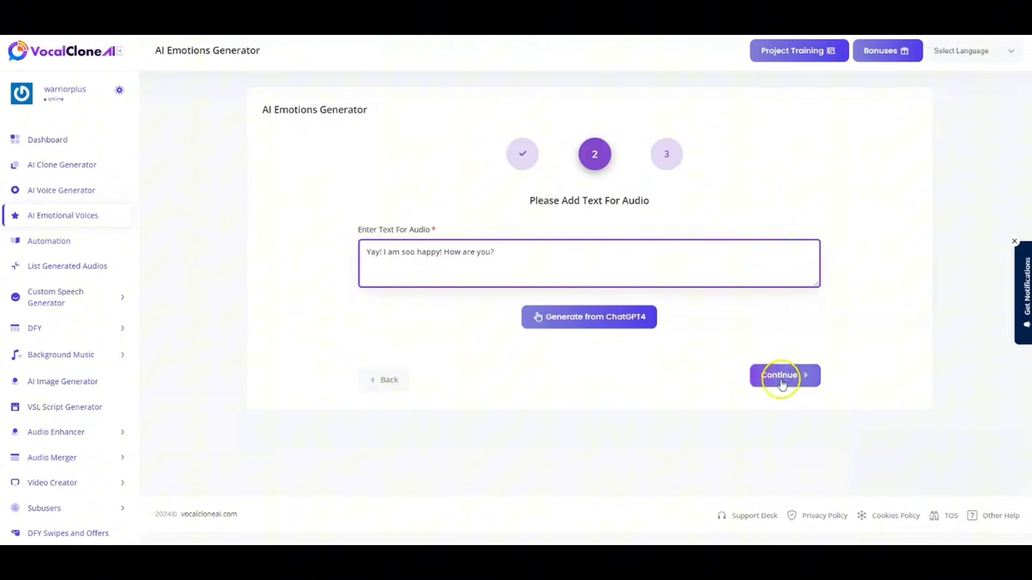
- Continue to the final step, keeping Happy as the emotion and English 1 as the voice
left_click(782, 375)
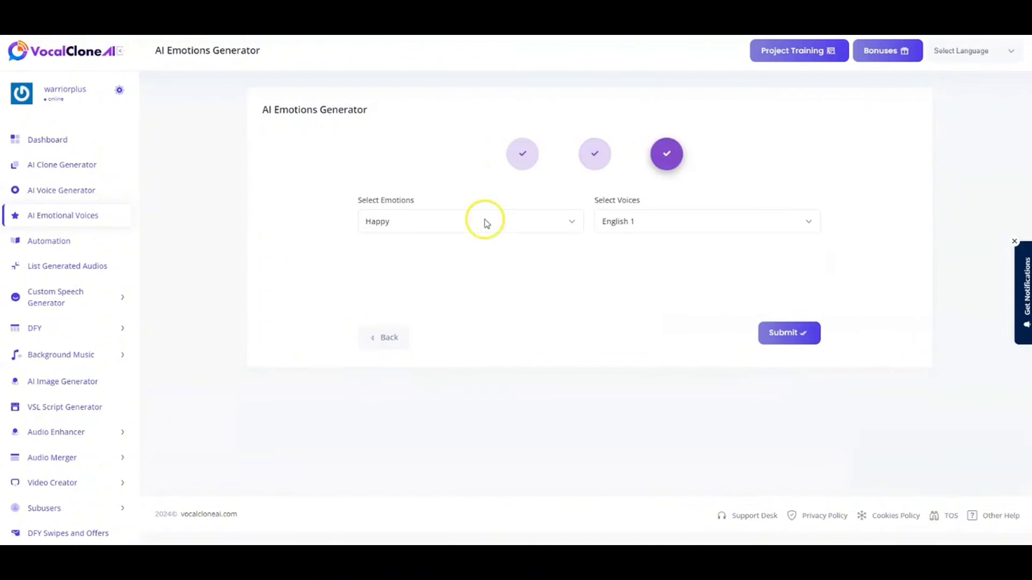
left_click(468, 220)
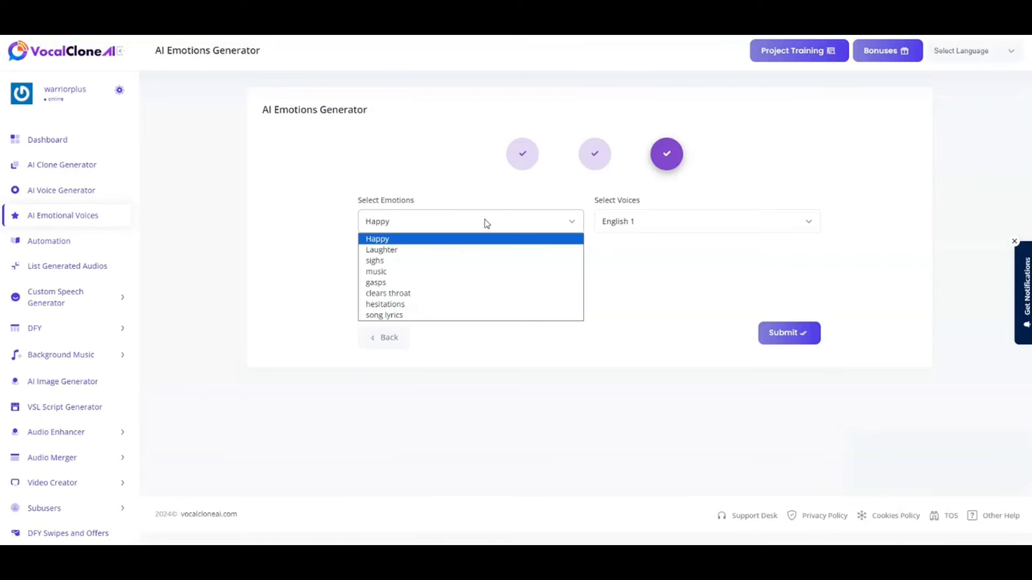
left_click(377, 238)
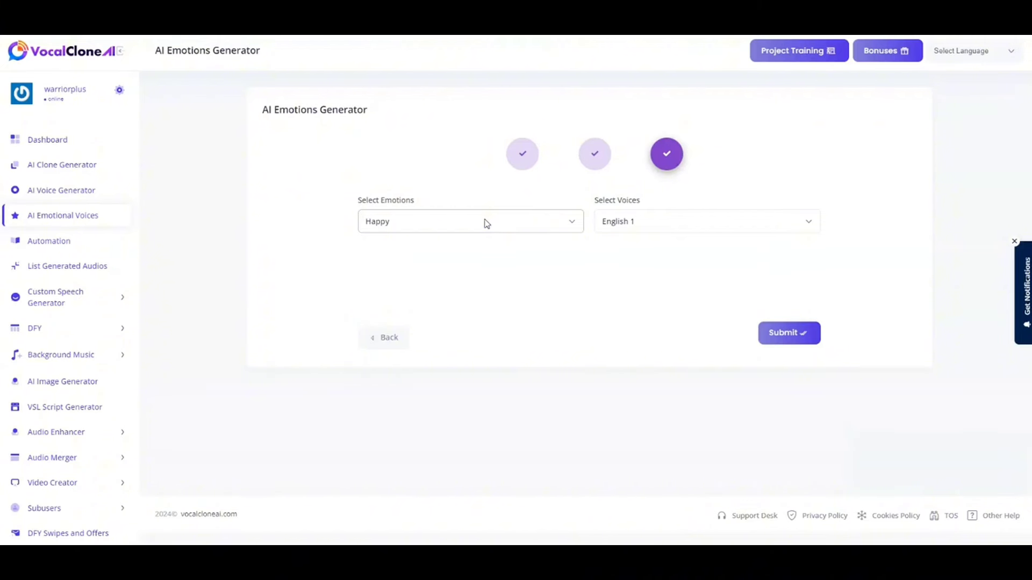
mouse_move(644, 227)
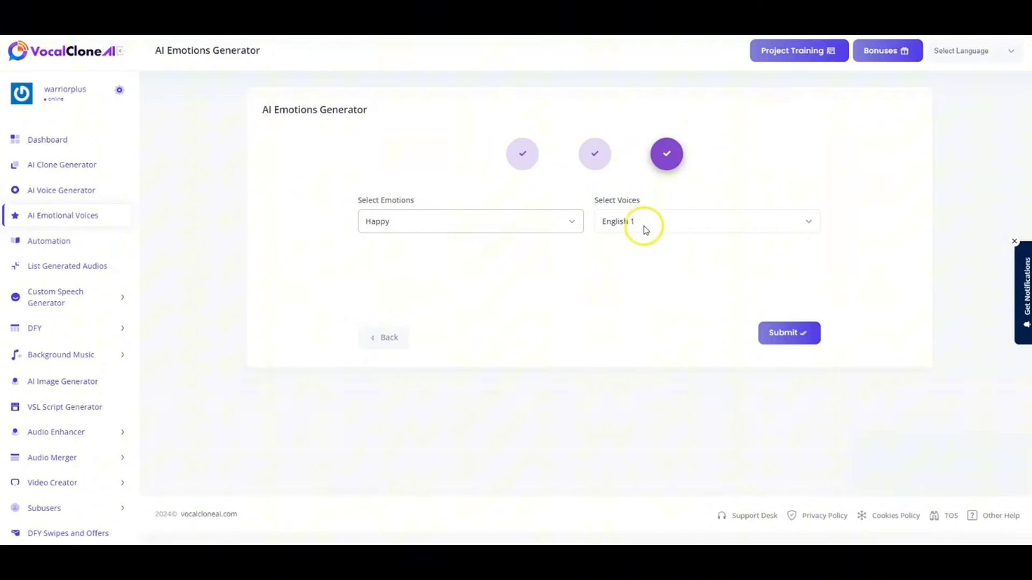
left_click(706, 221)
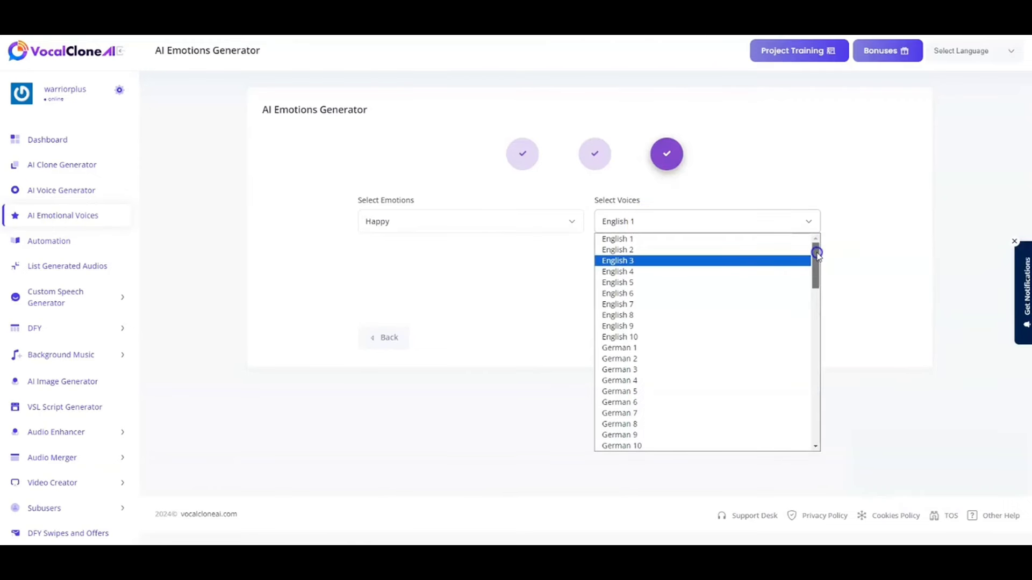
scroll("down", 3)
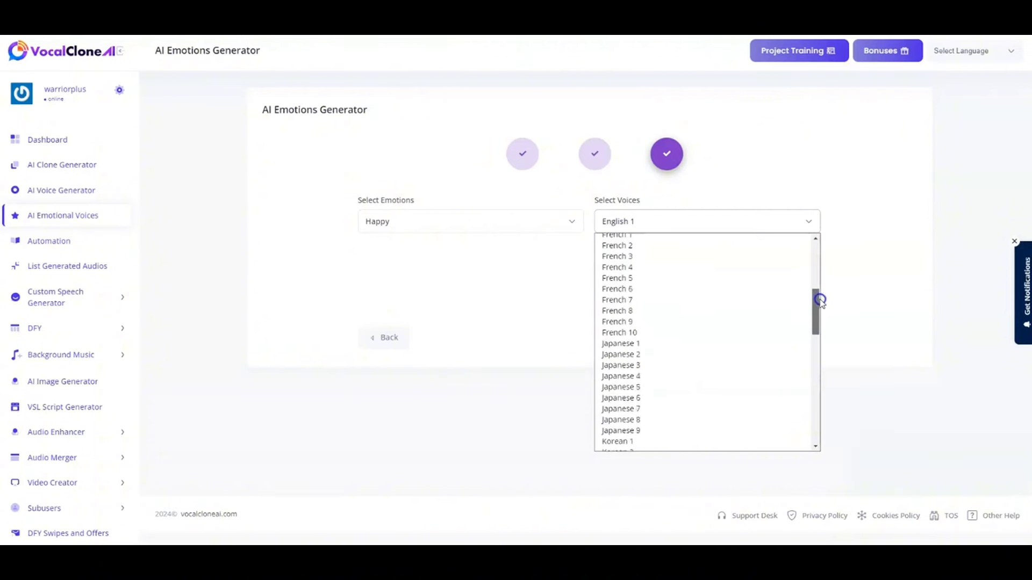
scroll("down", 3)
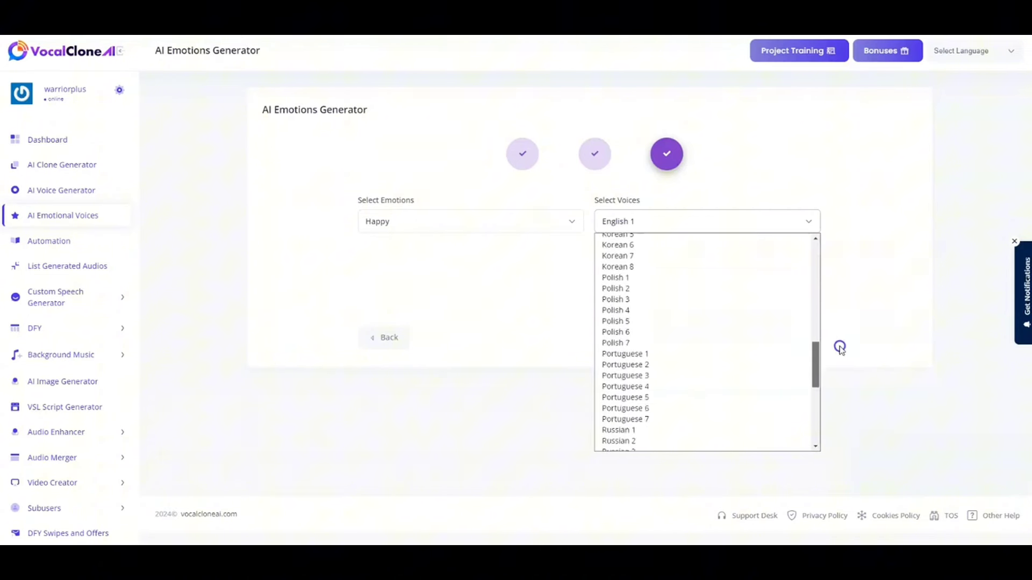
scroll("down", 3)
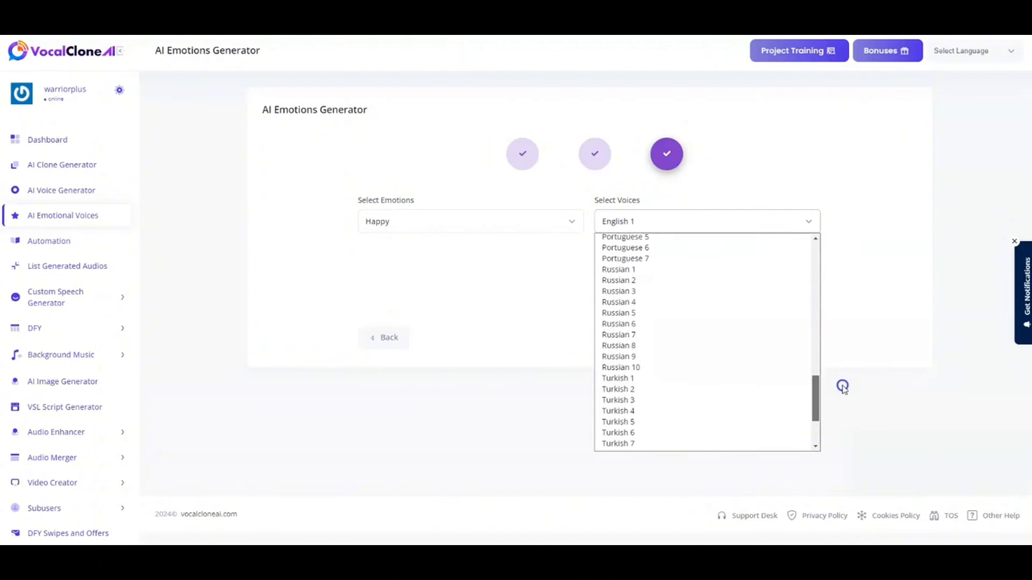
scroll("down", 3)
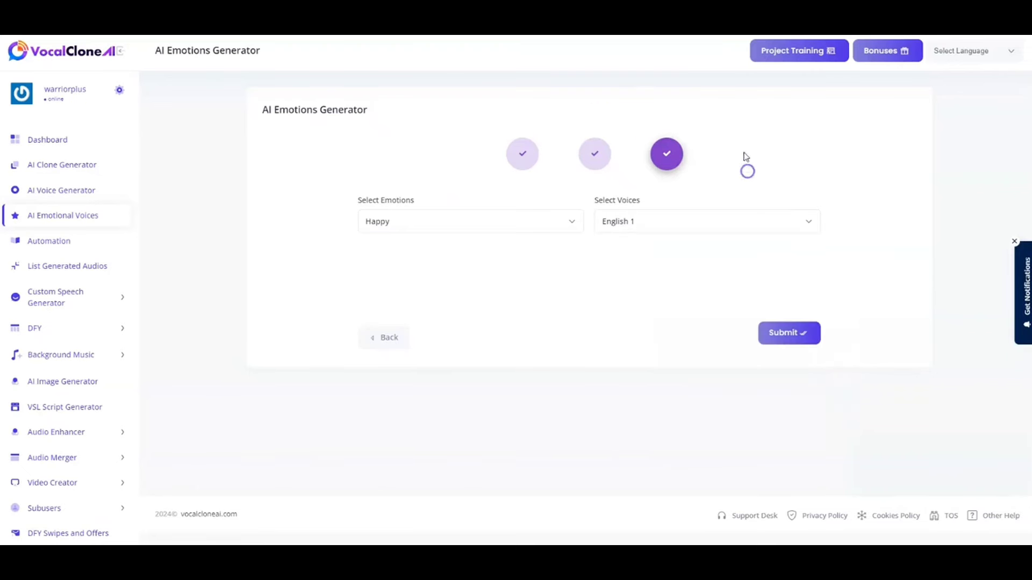
mouse_move(664, 200)
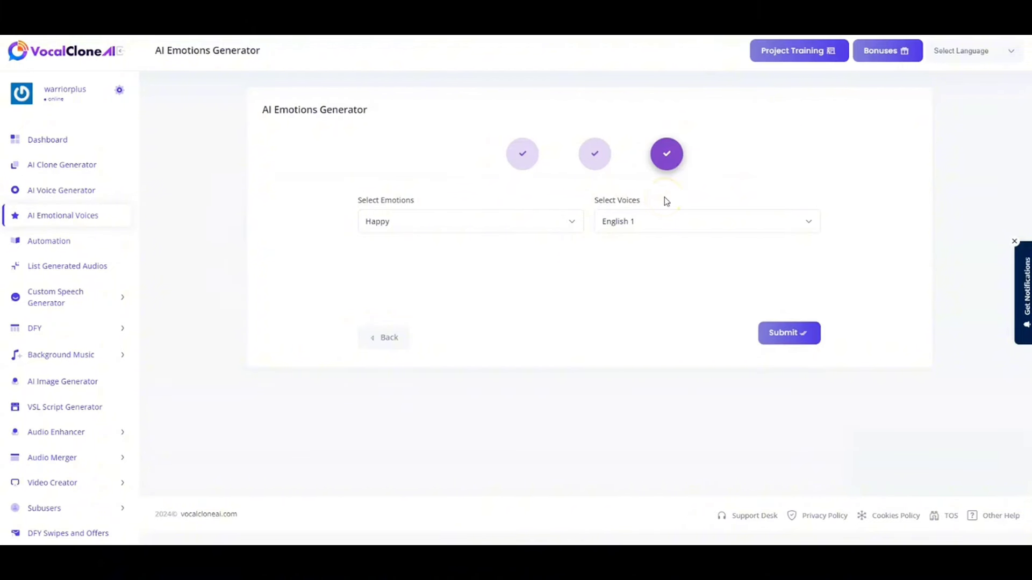
mouse_move(568, 244)
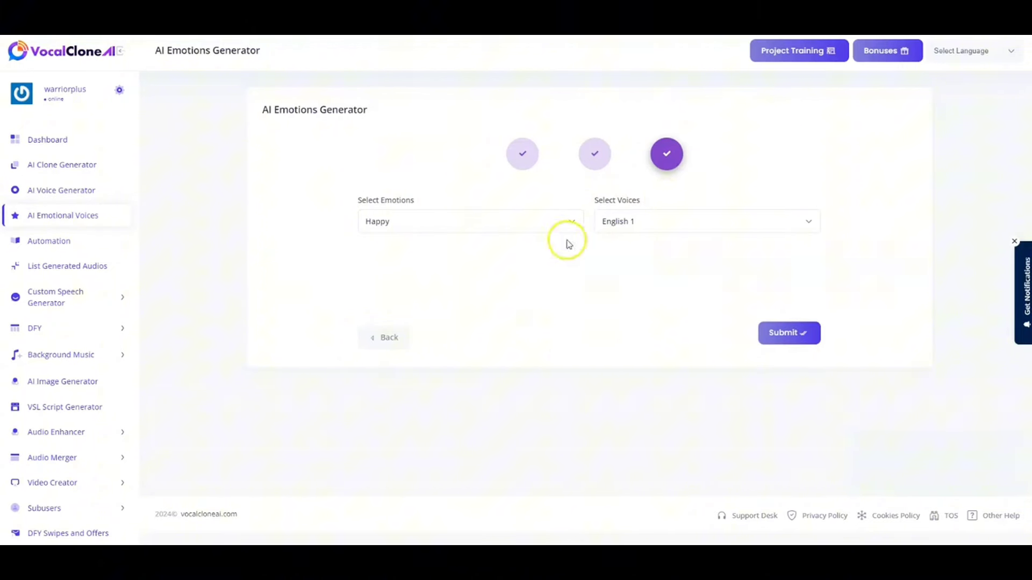
left_click(788, 332)
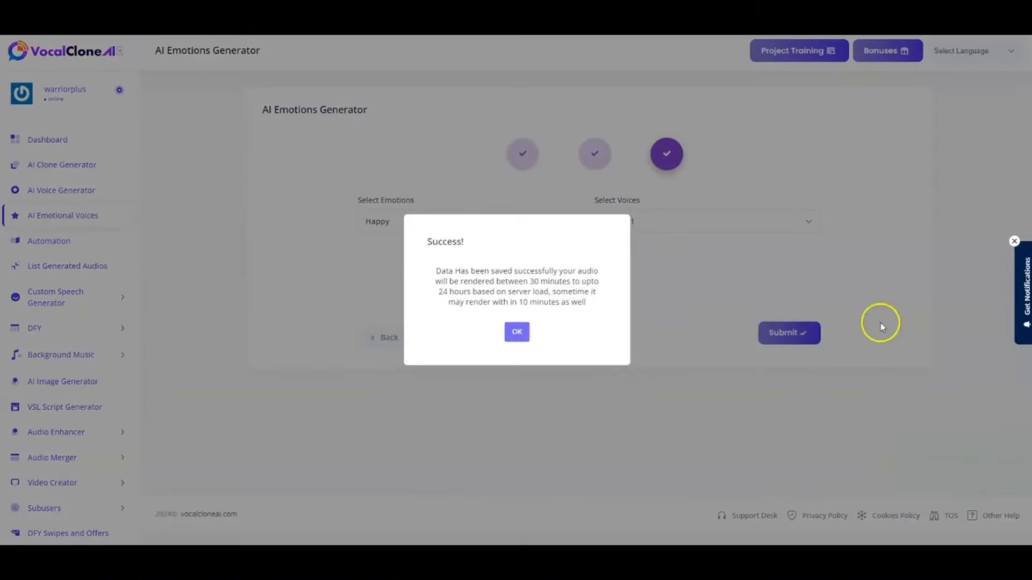
left_click(517, 331)
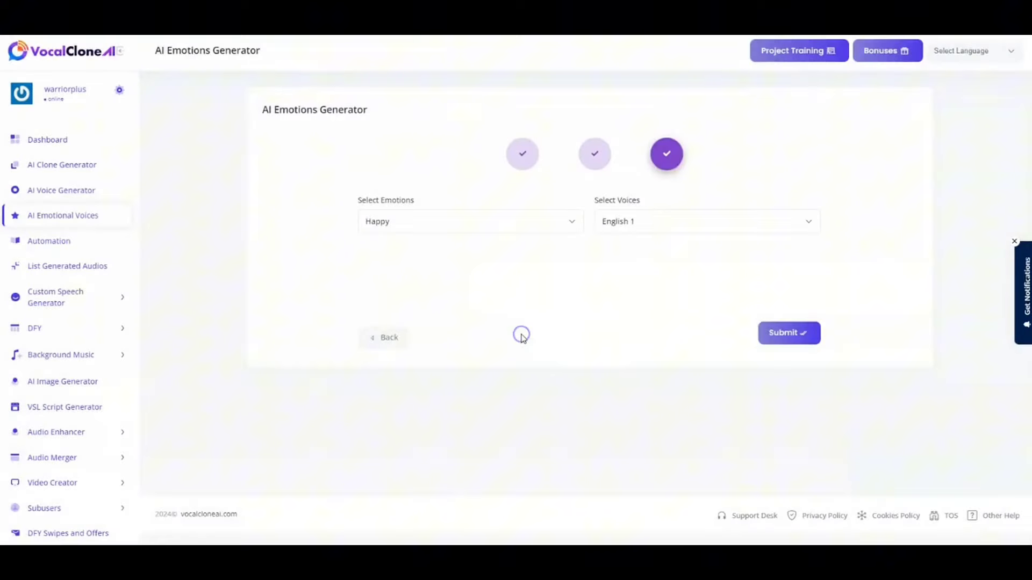
left_click(788, 332)
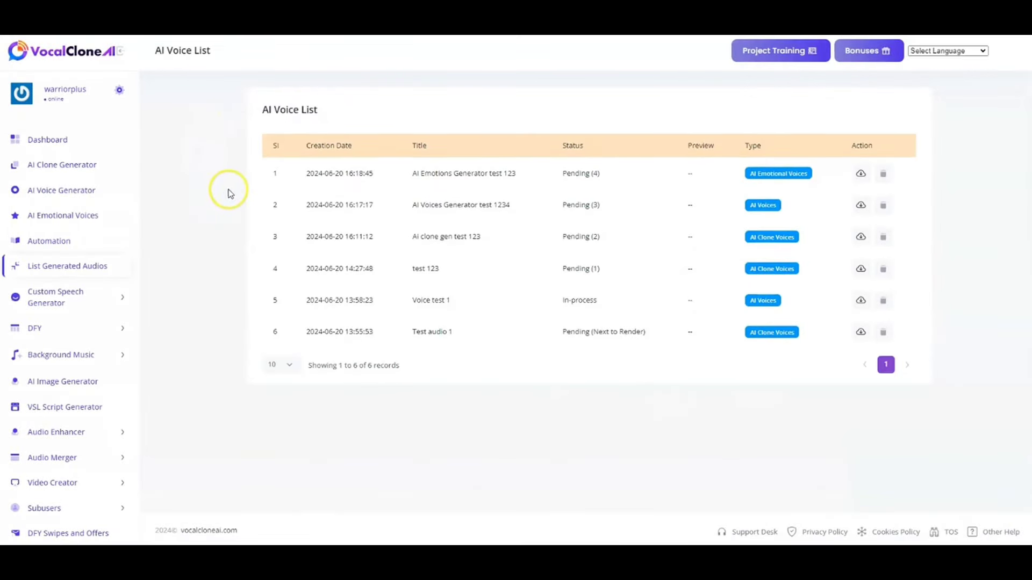
mouse_move(214, 221)
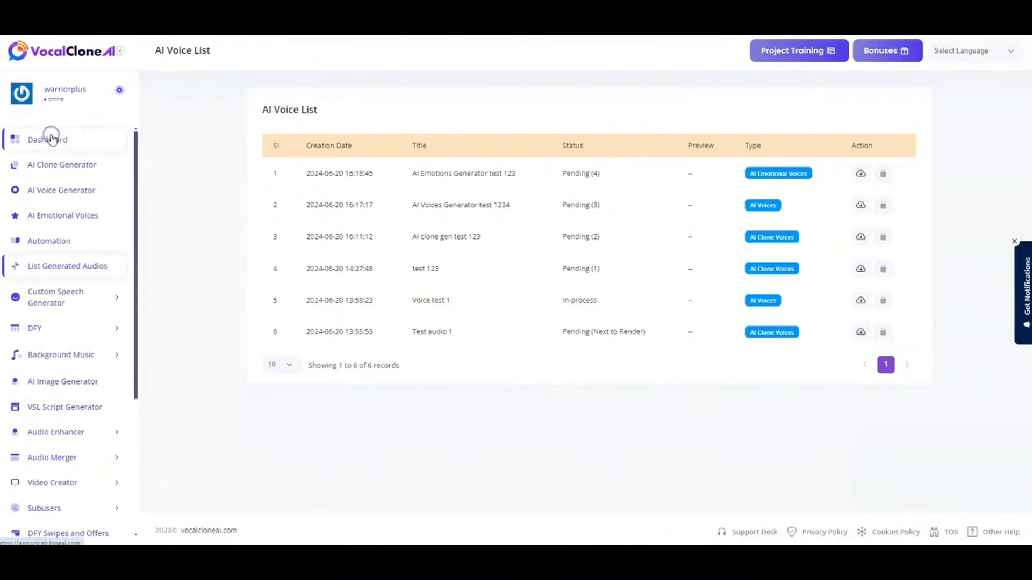
- Return to the Dashboard overview from the sidebar
left_click(47, 140)
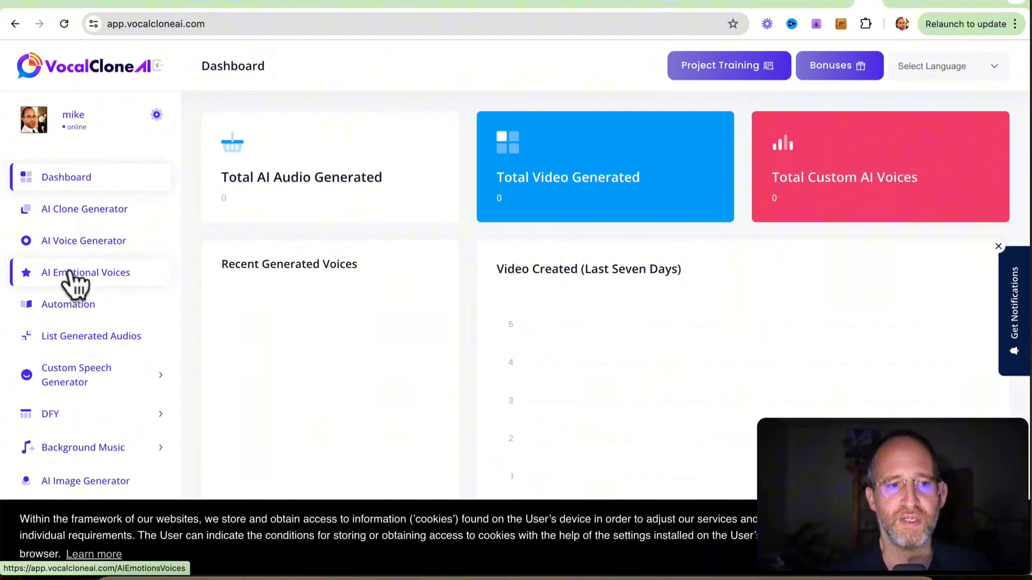
mouse_move(372, 253)
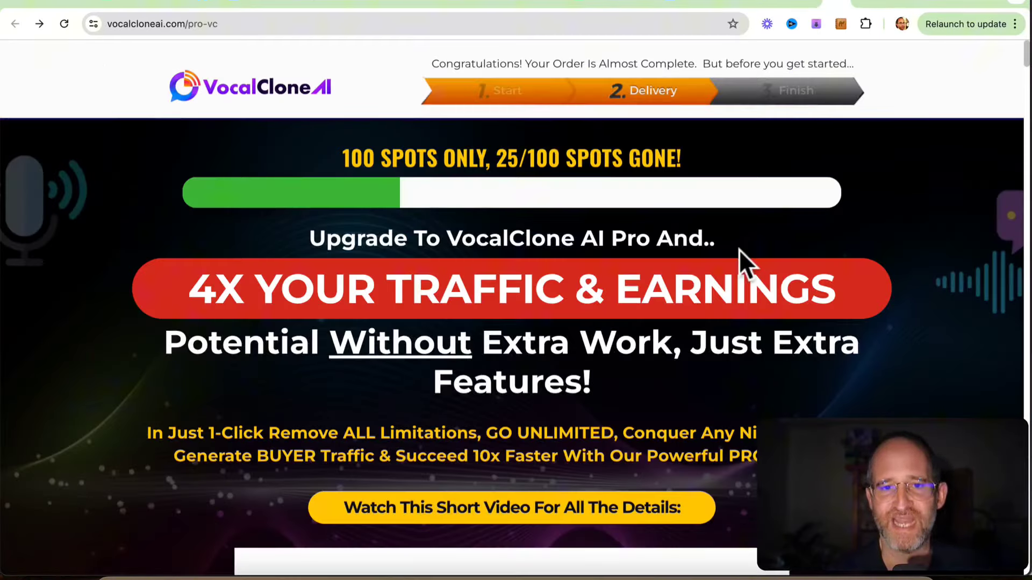
mouse_move(674, 270)
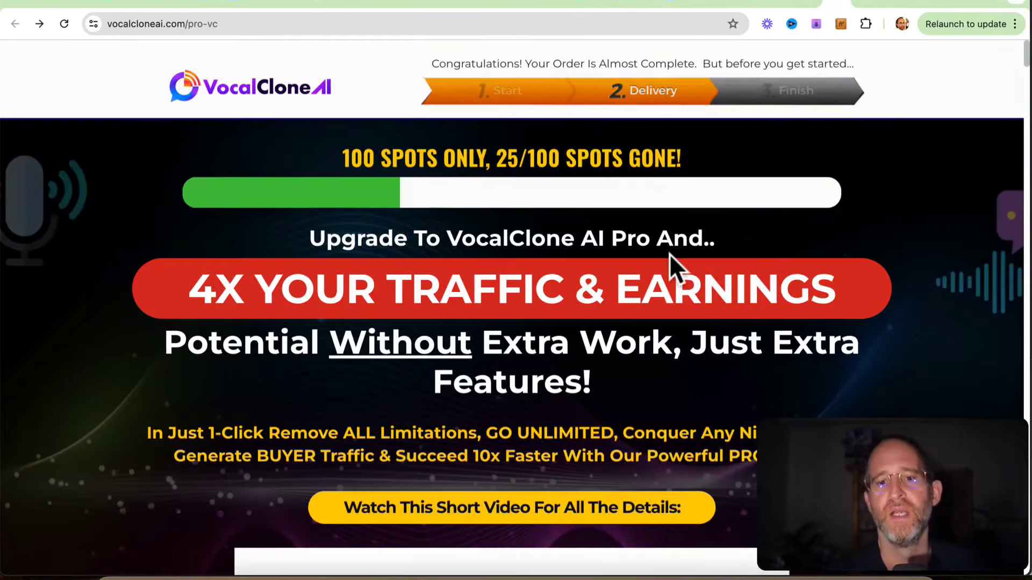
- Scroll through the Pro page's Premium vs PRO comparison and refund policy
scroll("down", 3)
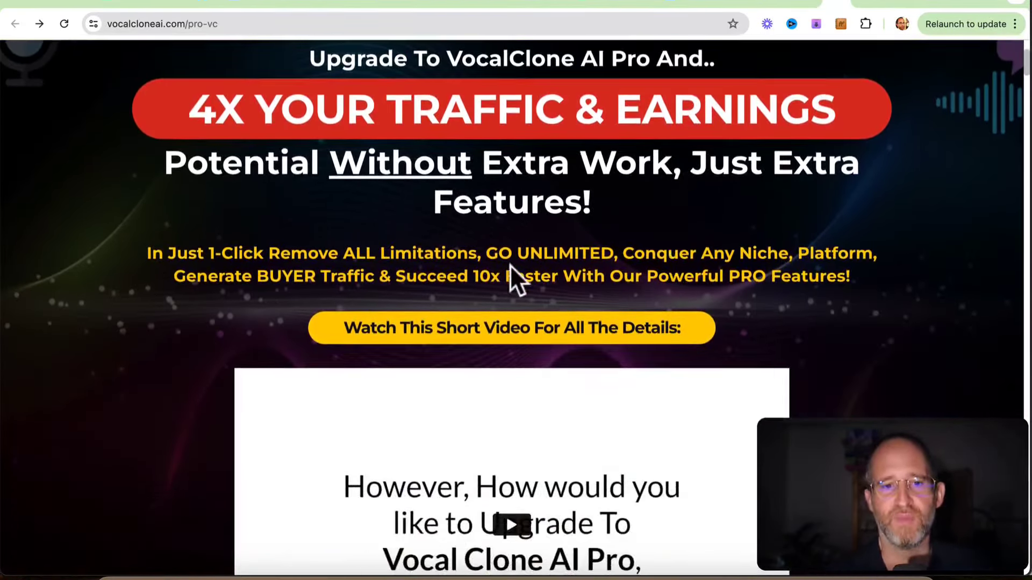
scroll("down", 3)
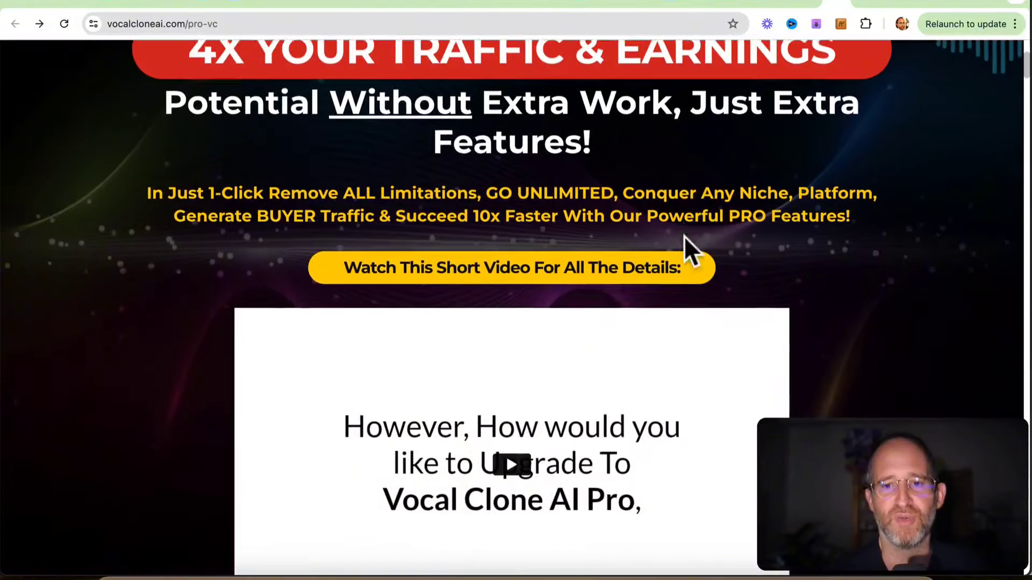
scroll("down", 3)
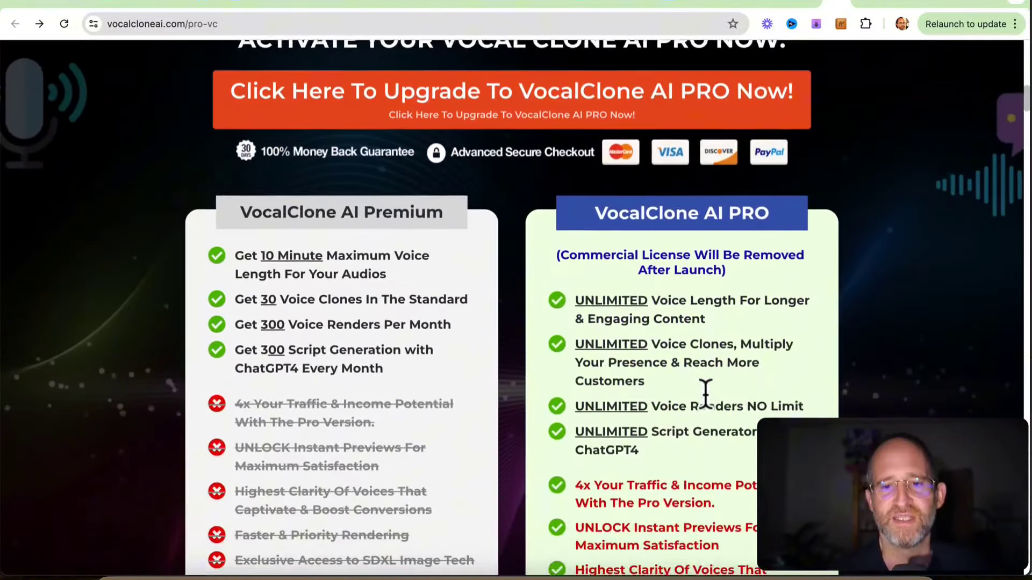
scroll("down", 3)
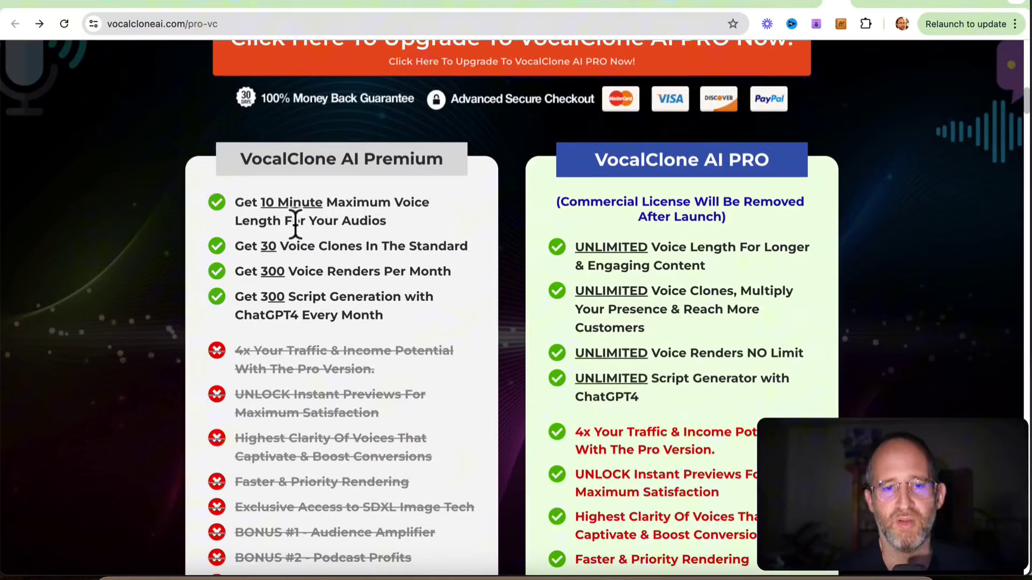
mouse_move(276, 290)
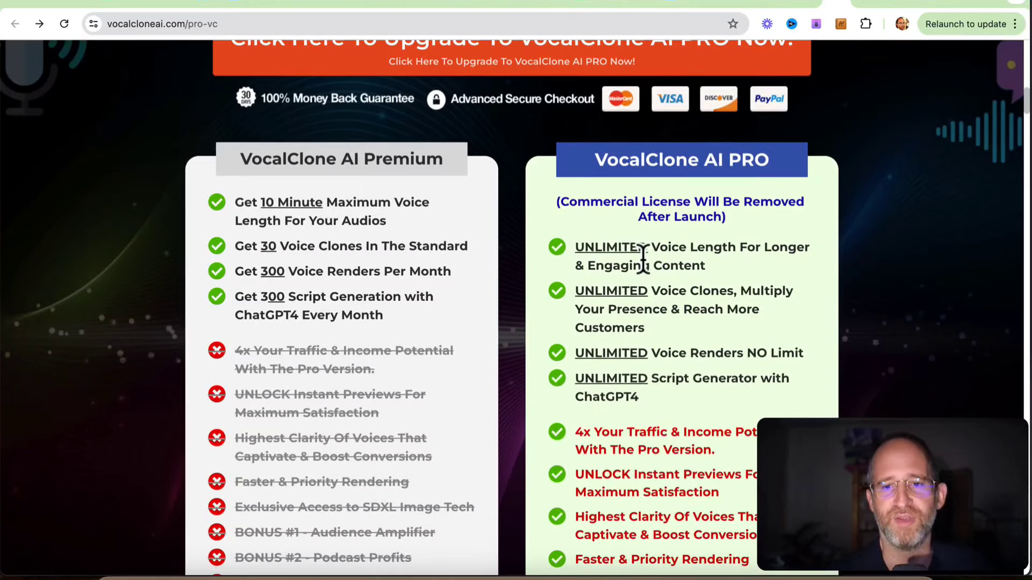
scroll("down", 3)
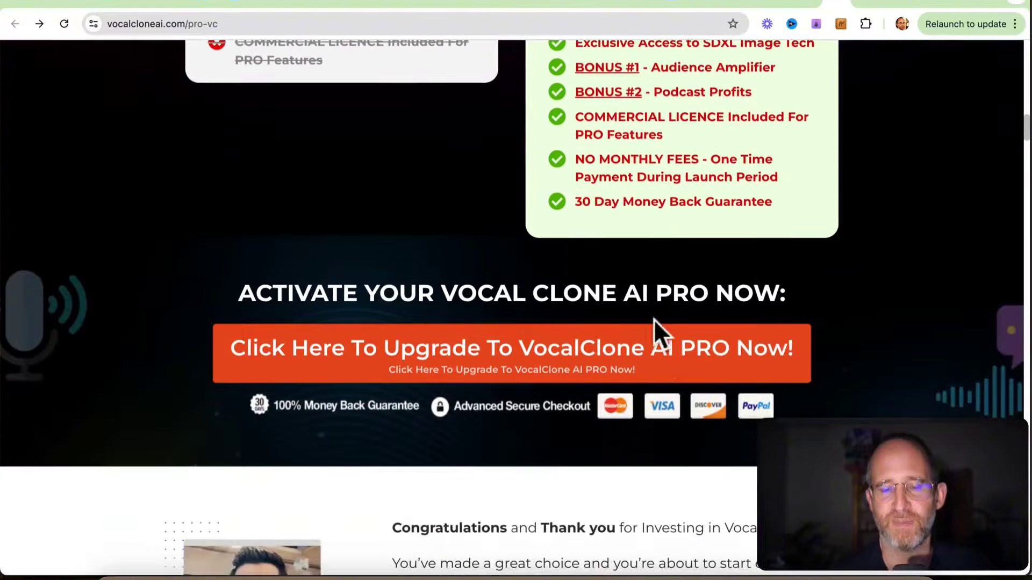
scroll("down", 3)
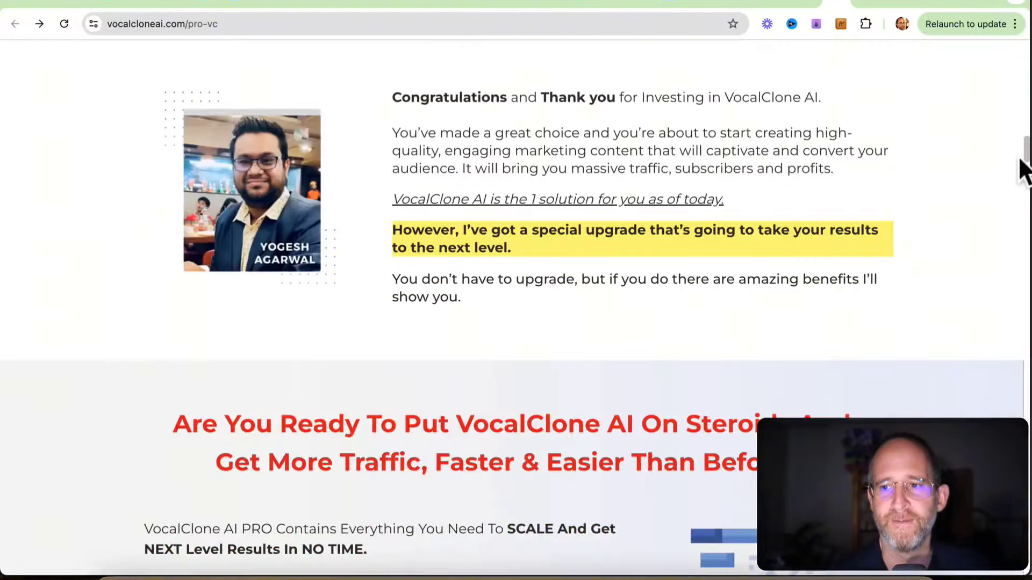
scroll("down", 3)
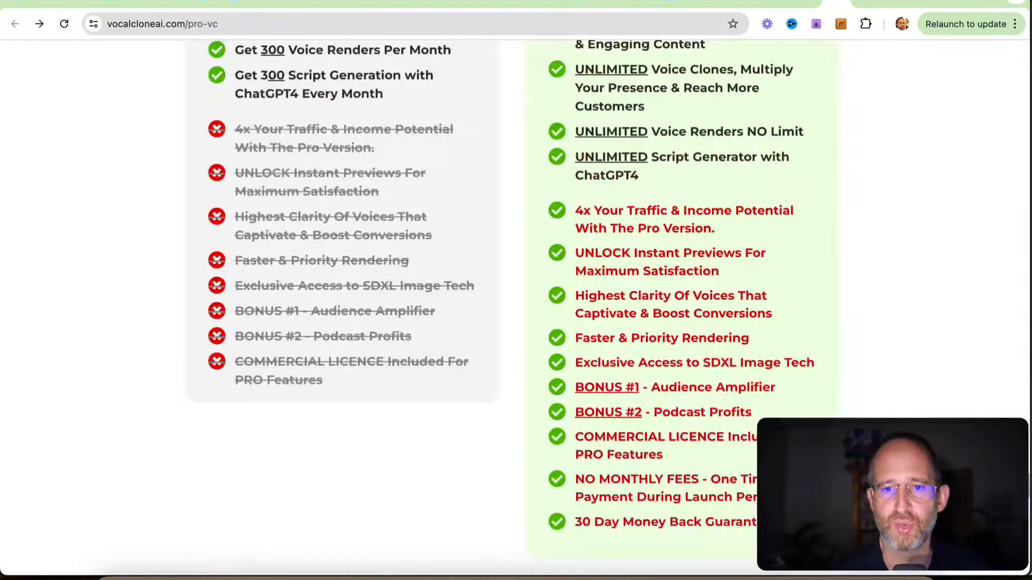
scroll("down", 3)
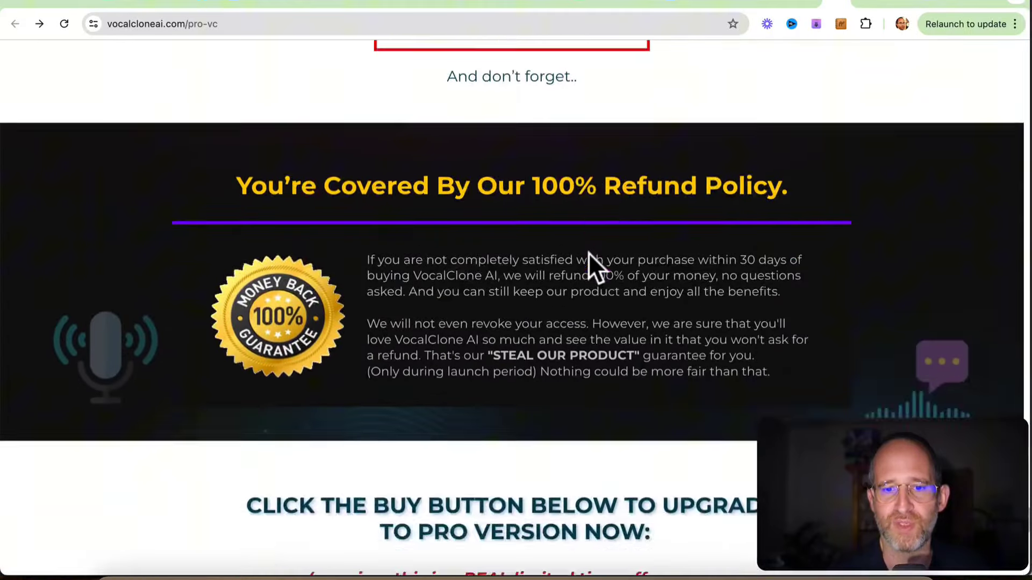
scroll("down", 3)
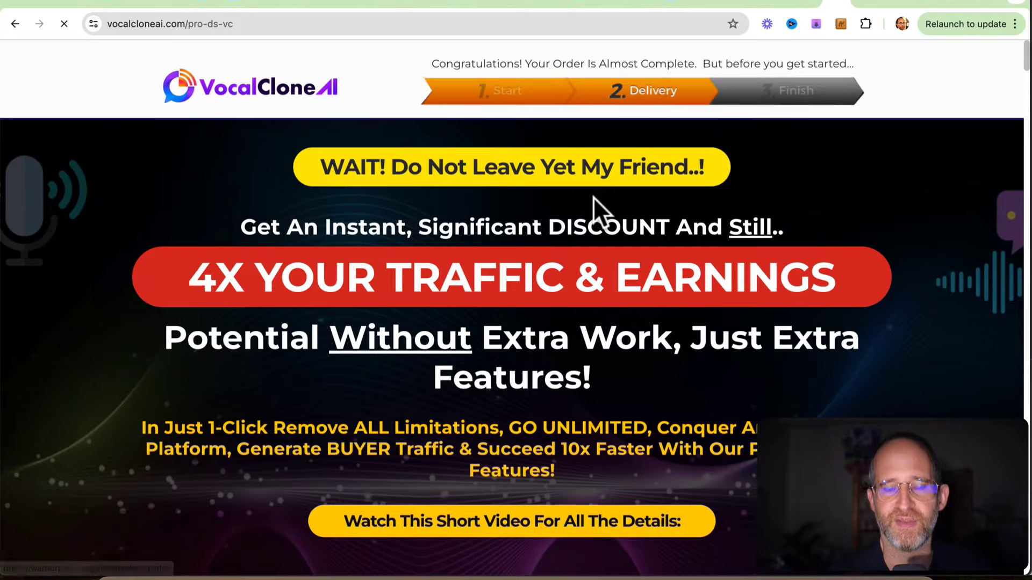
- Review the $37 discounted Pro offer and continue to the DFY upgrade page
scroll("down", 3)
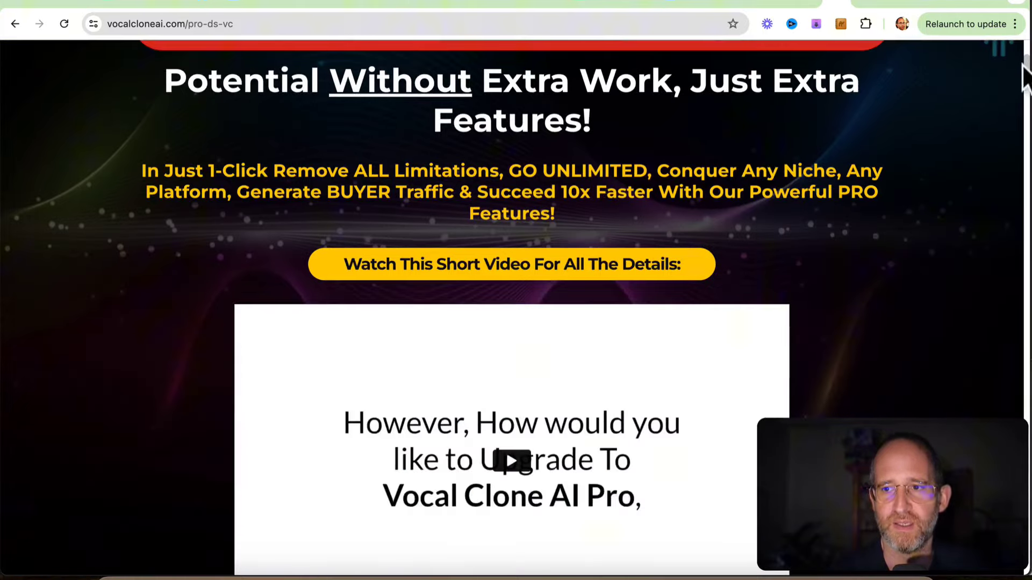
scroll("down", 3)
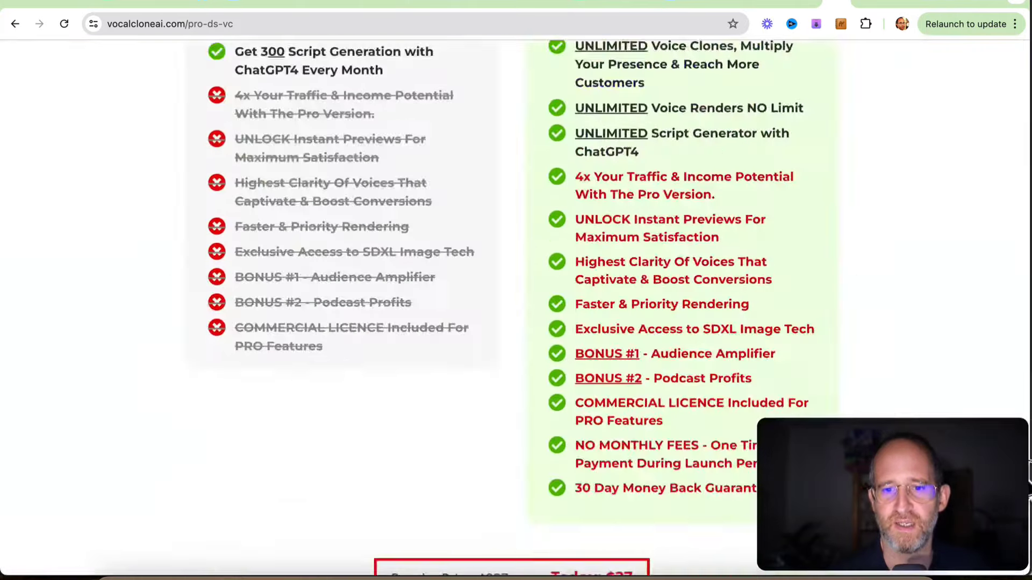
scroll("down", 3)
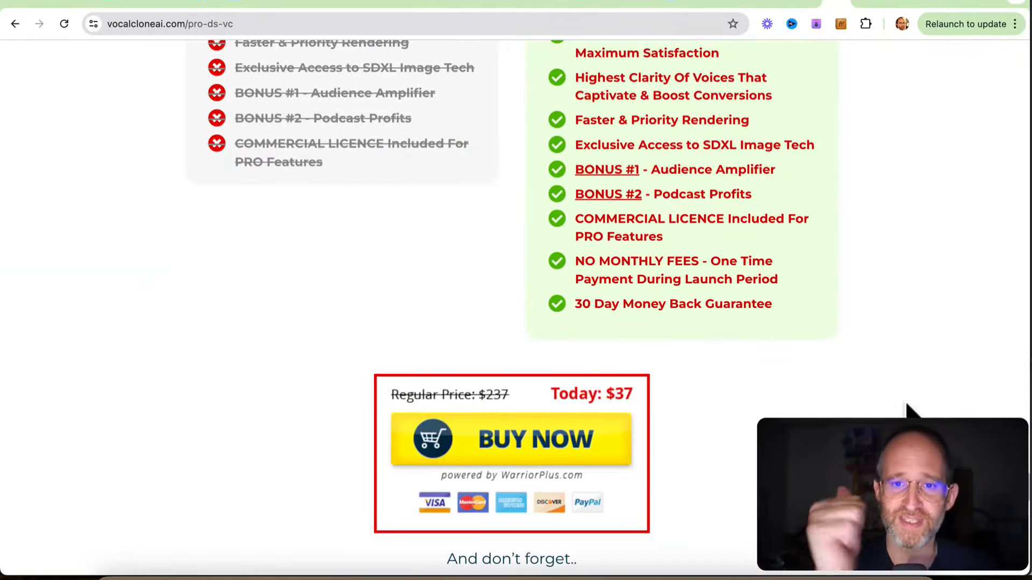
left_click(511, 439)
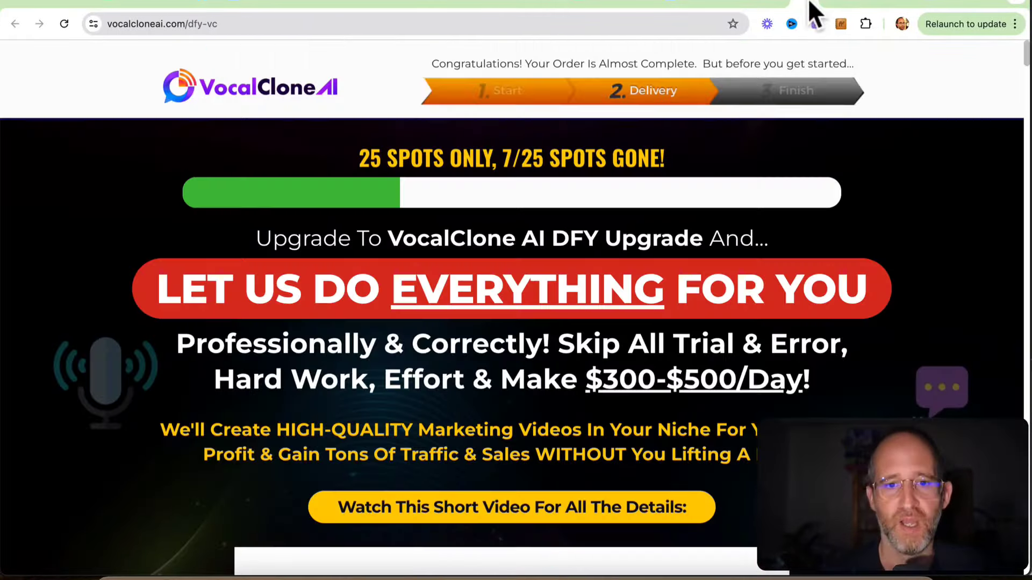
- Scroll past the DFY and viral AI face videos offers to the ChatGPT templates page
scroll("down", 3)
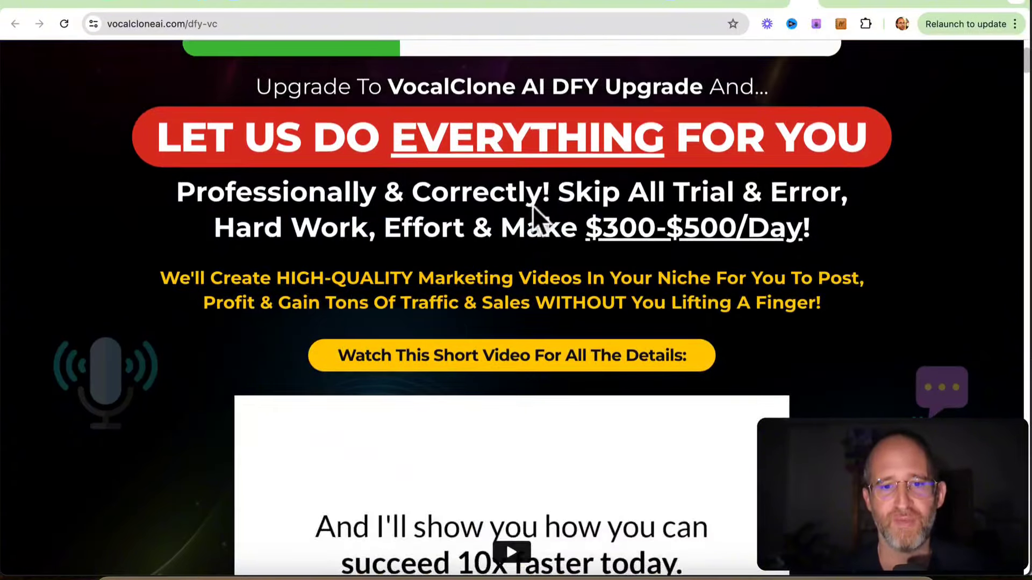
scroll("down", 3)
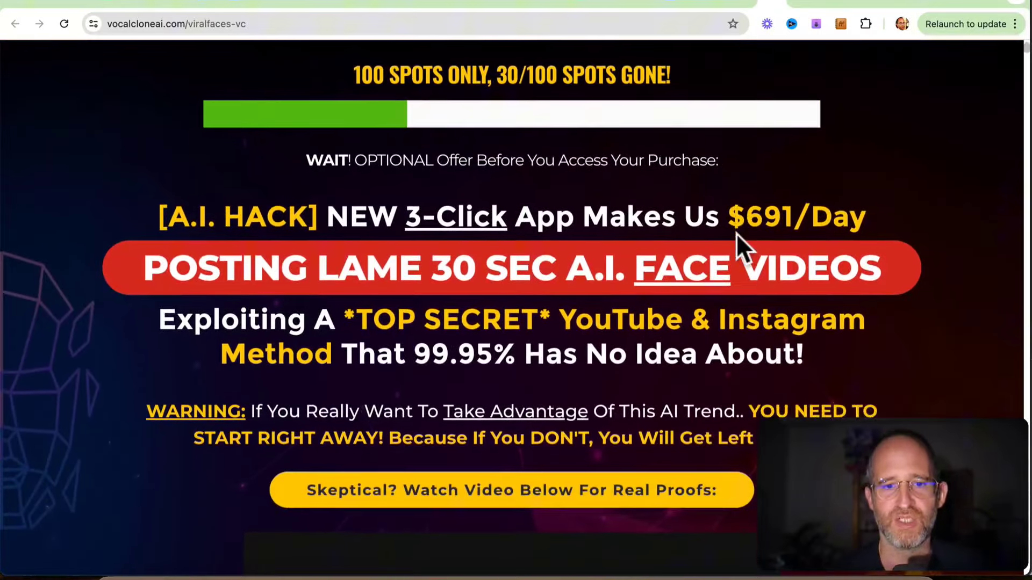
scroll("down", 3)
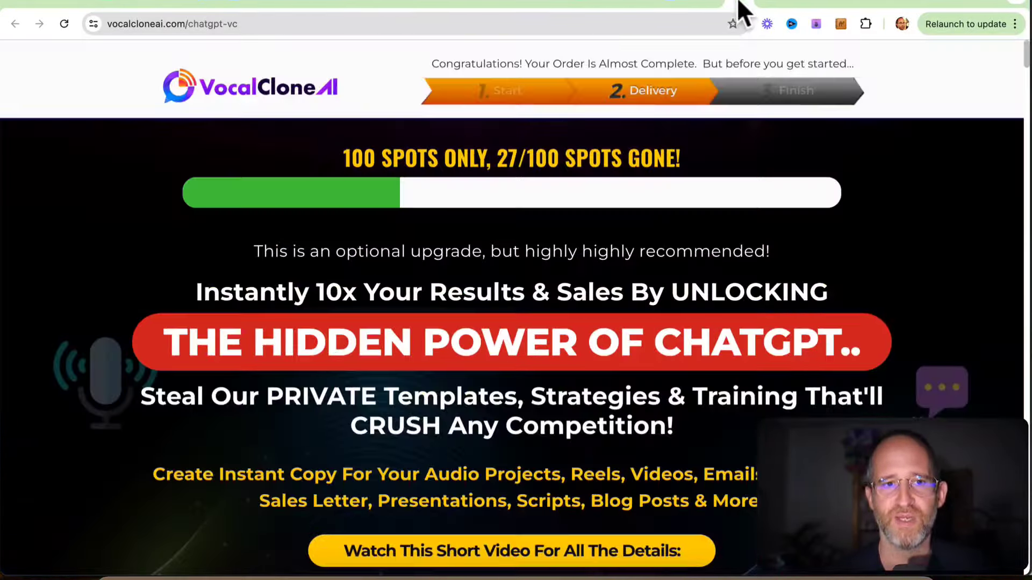
- Scroll past the ChatGPT templates offer to the reseller agency upgrade page
scroll("down", 3)
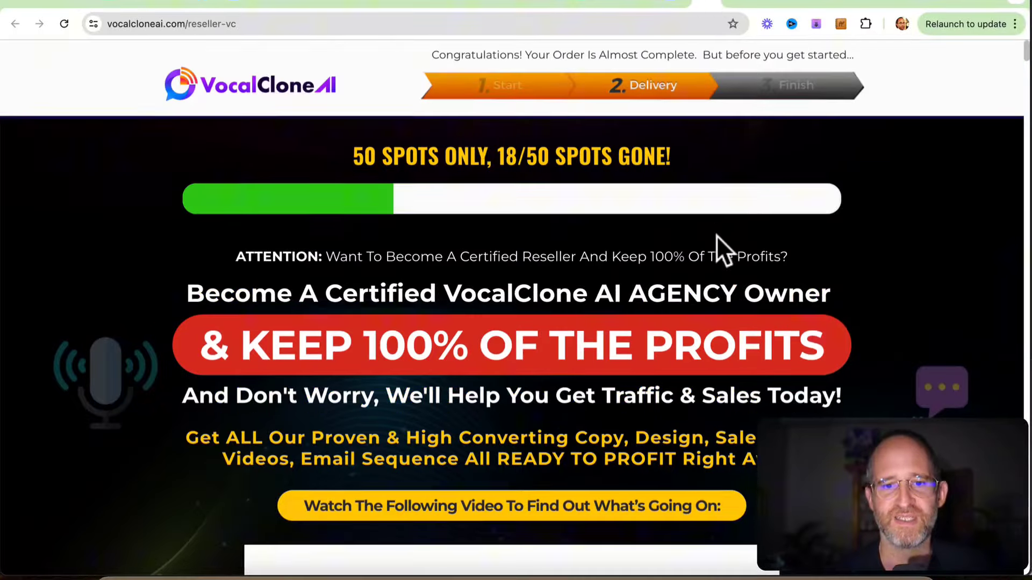
scroll("down", 3)
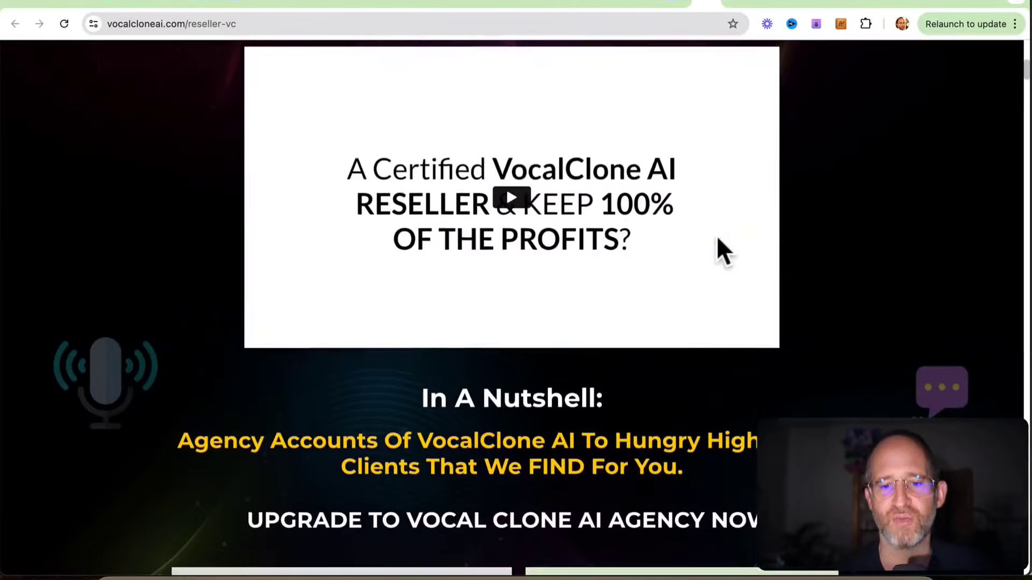
scroll("down", 3)
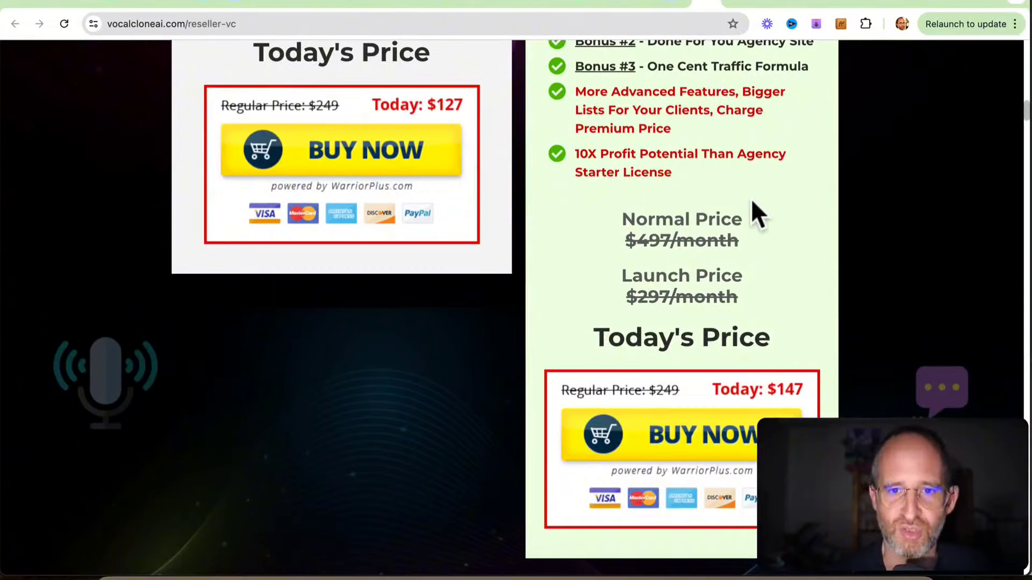
mouse_move(832, 161)
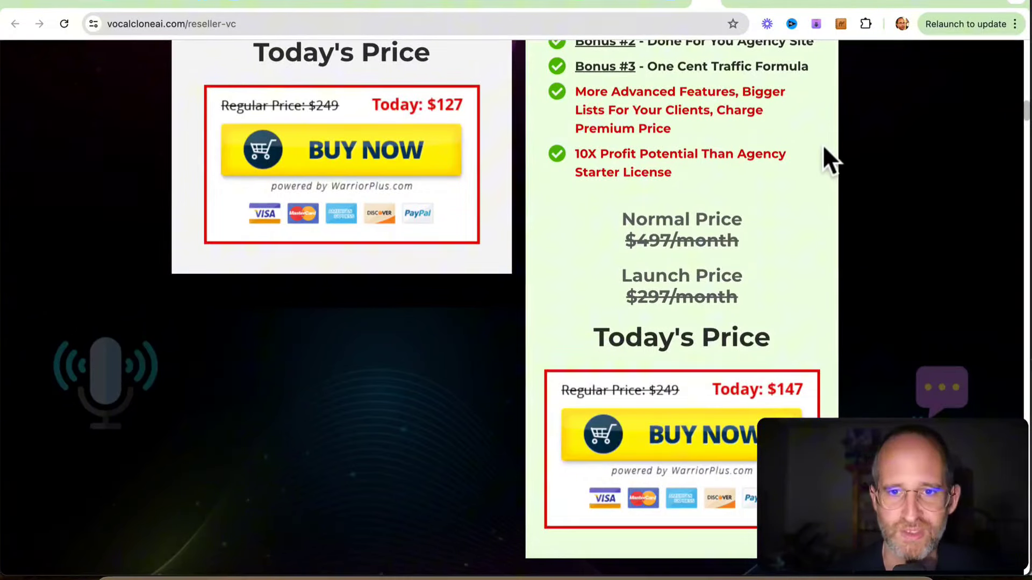